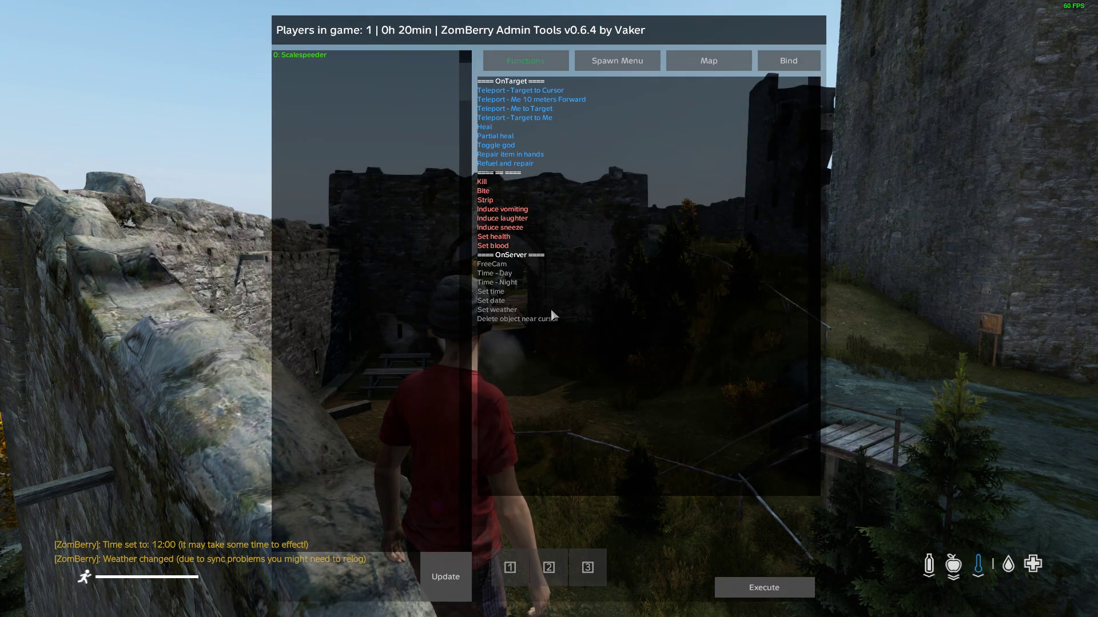
# Browse the bears-at-castles GitHub repository's file list
pyautogui.click(491, 263)
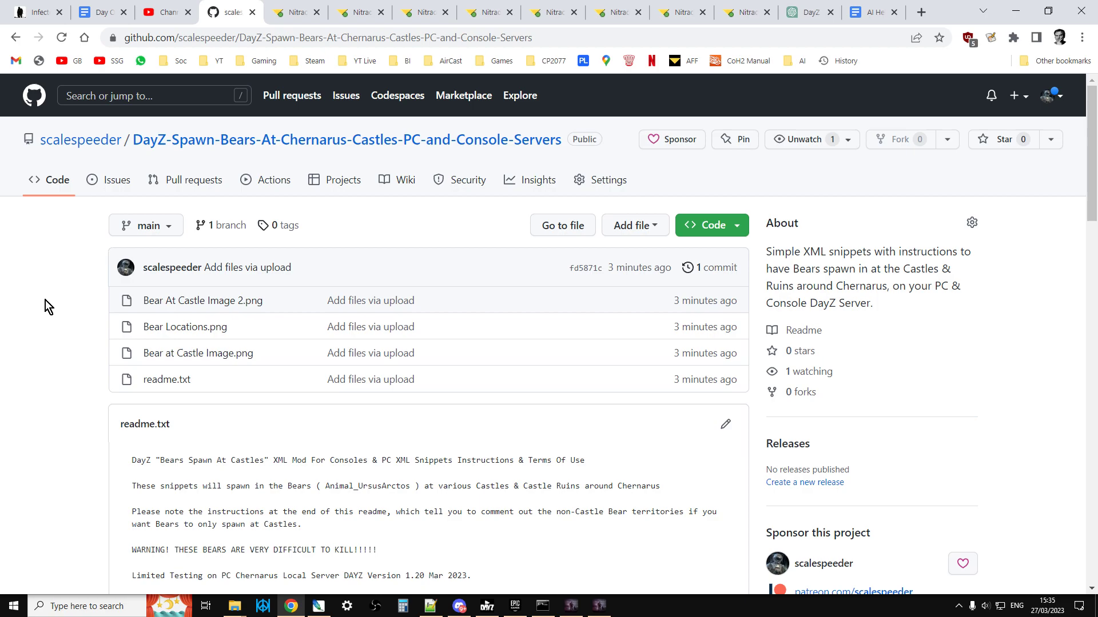
pyautogui.moveTo(3, 314)
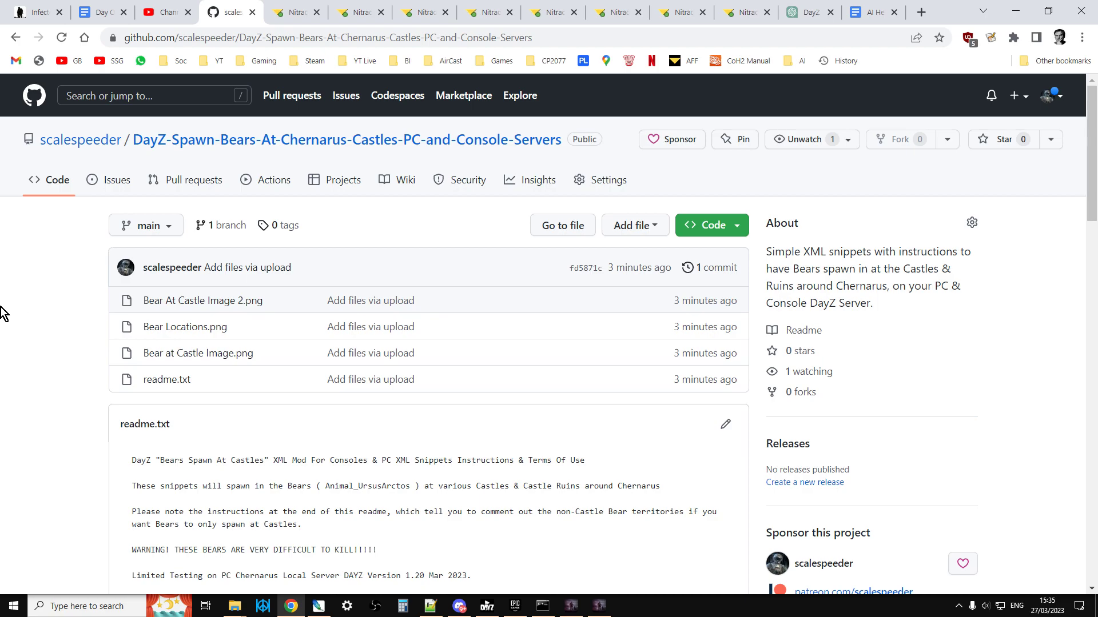
pyautogui.moveTo(316, 357)
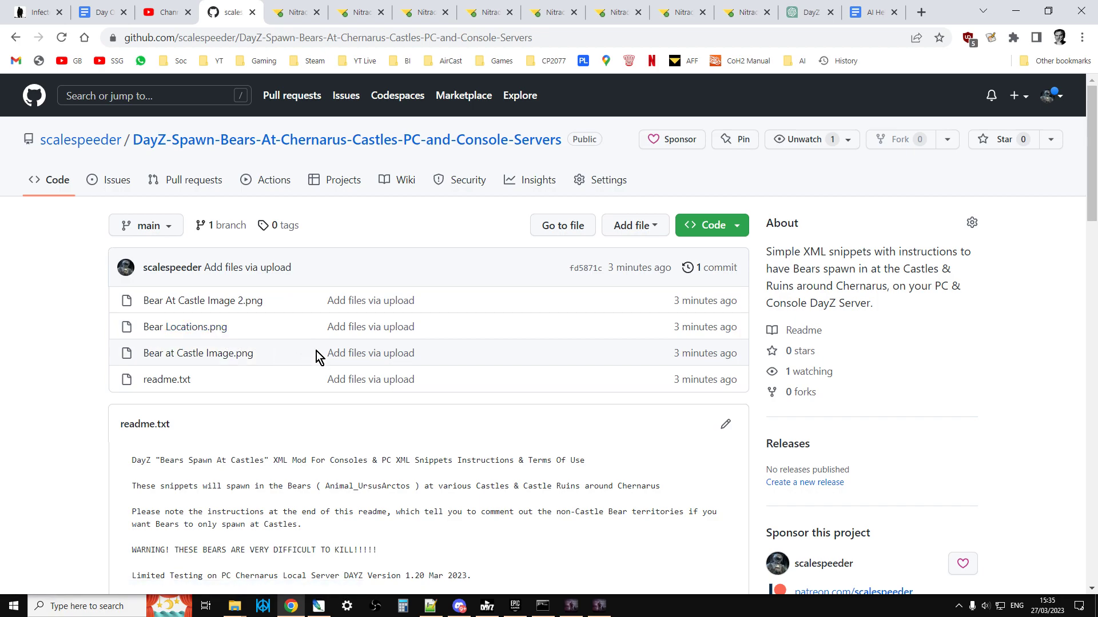
pyautogui.scroll(-3)
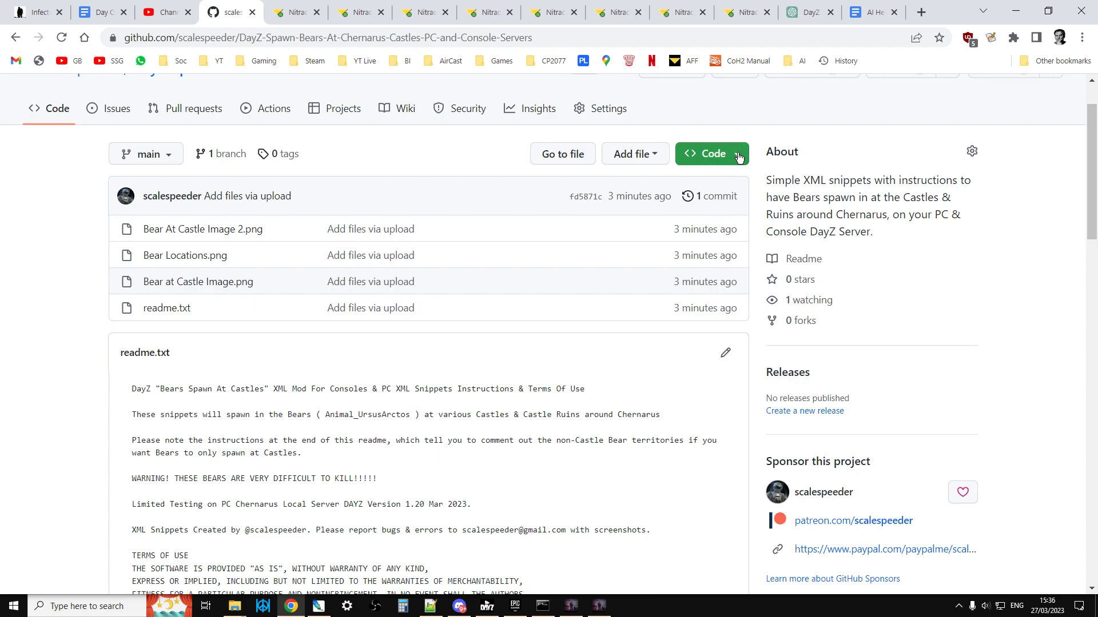
pyautogui.click(712, 153)
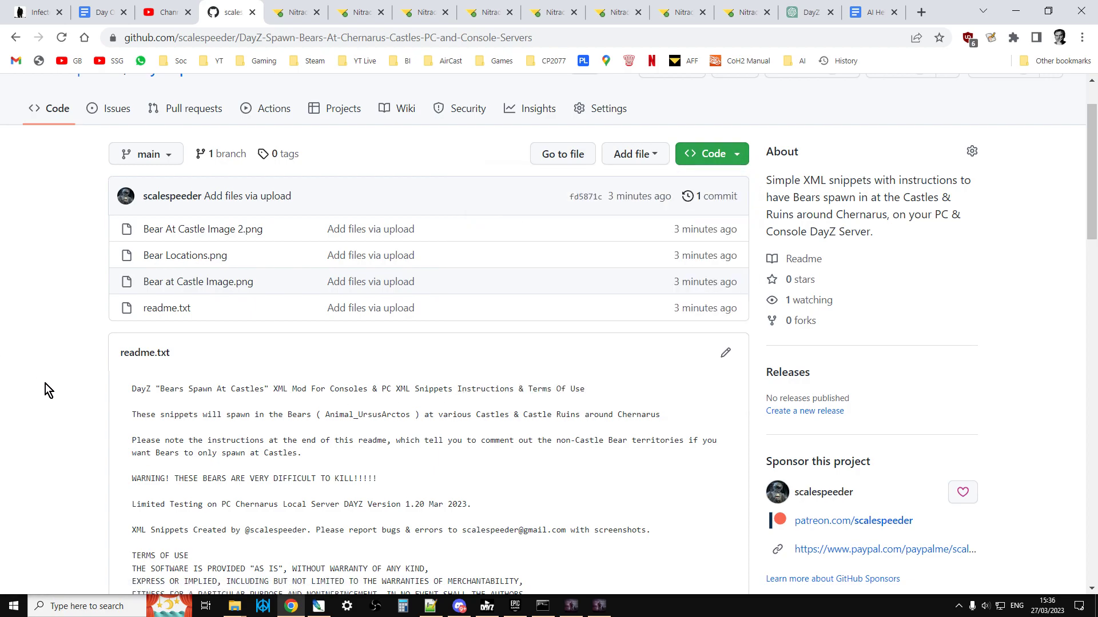
pyautogui.moveTo(179, 313)
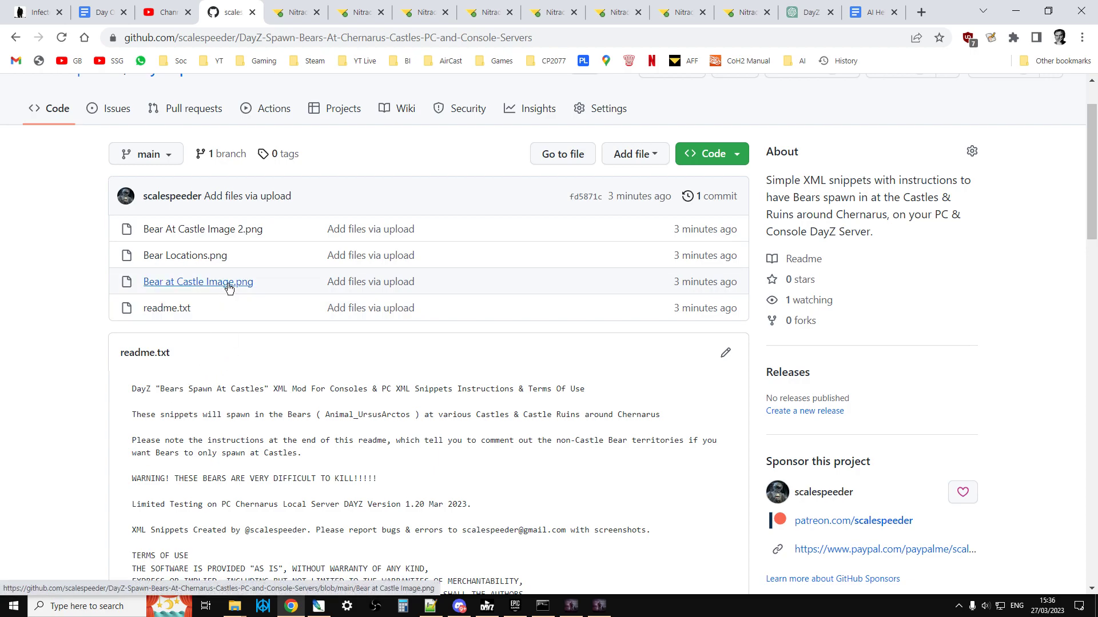
pyautogui.moveTo(208, 279)
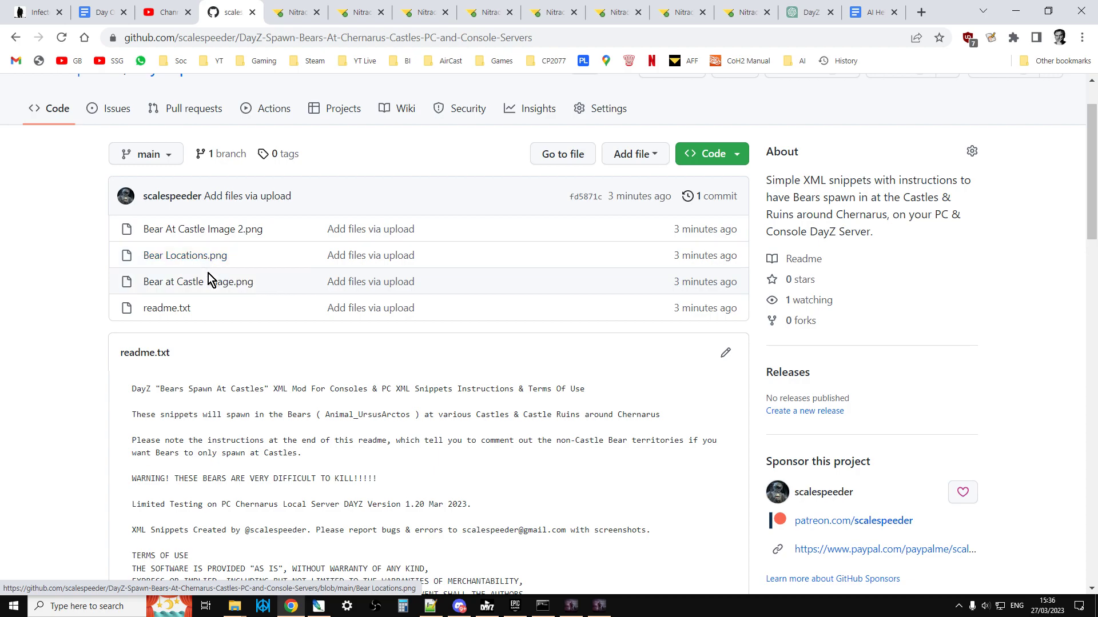
pyautogui.moveTo(218, 260)
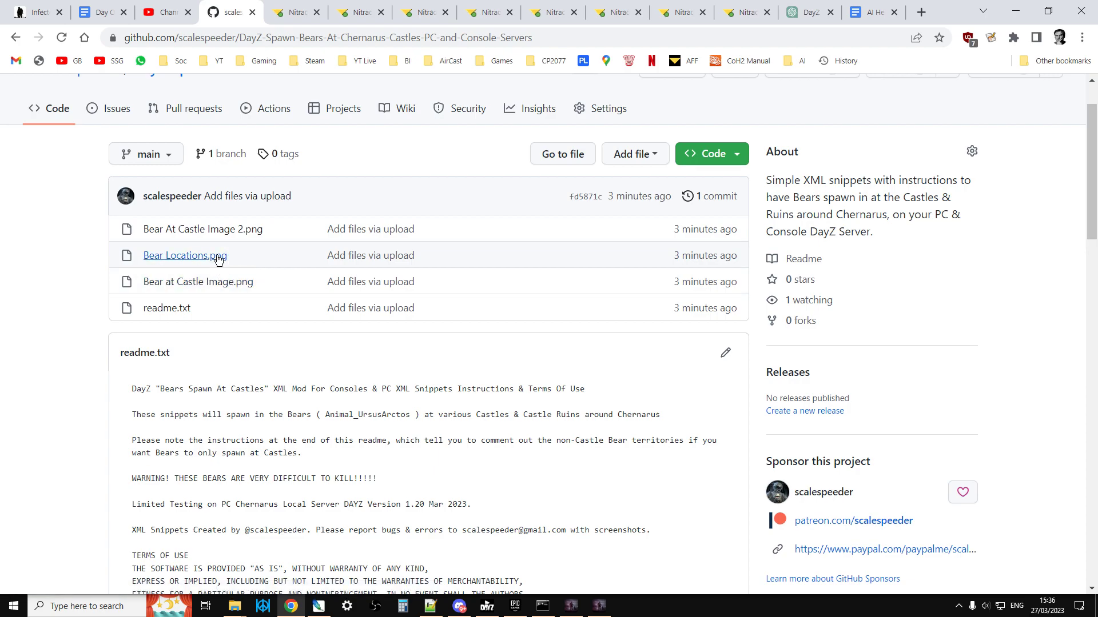
# View Bear Locations.png and scan the red-circled castle bear spawns across Chernarus
pyautogui.click(184, 255)
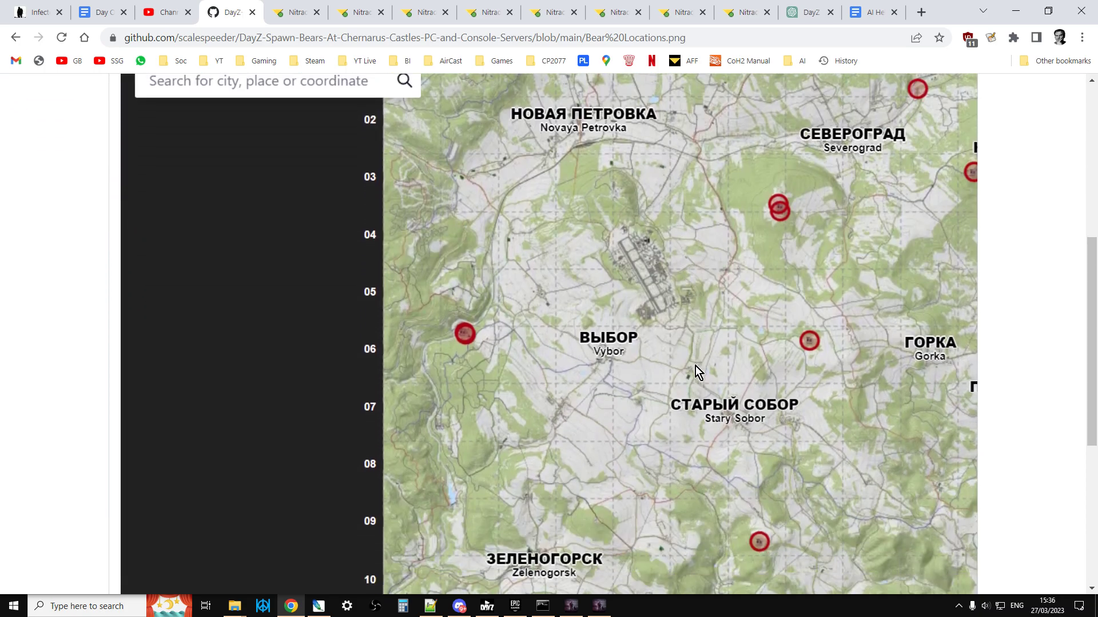
pyautogui.scroll(-3)
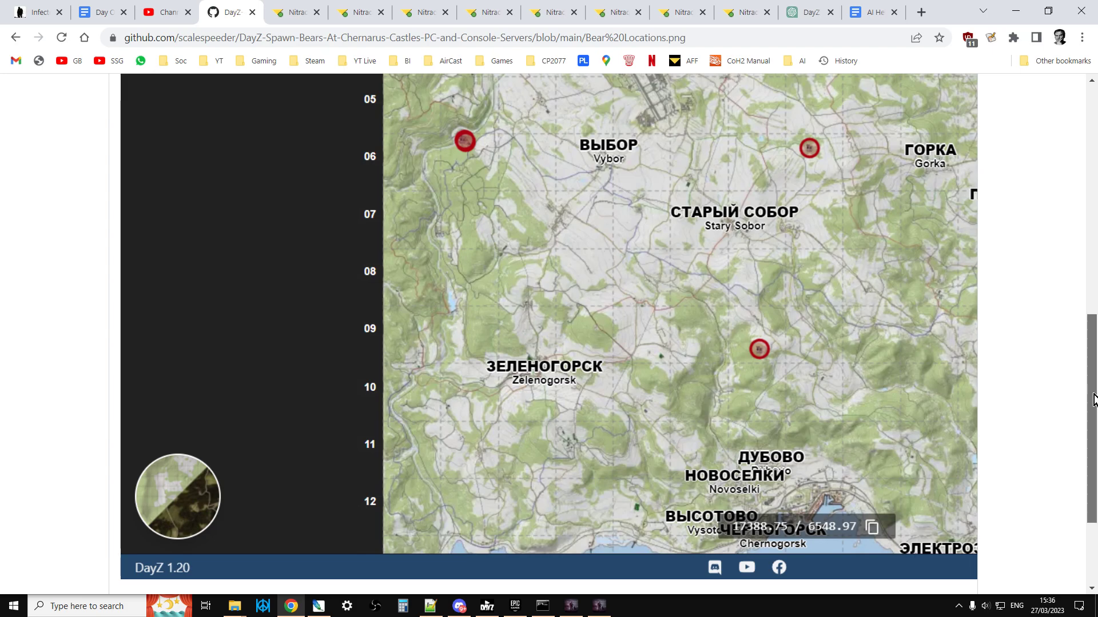
pyautogui.scroll(-3)
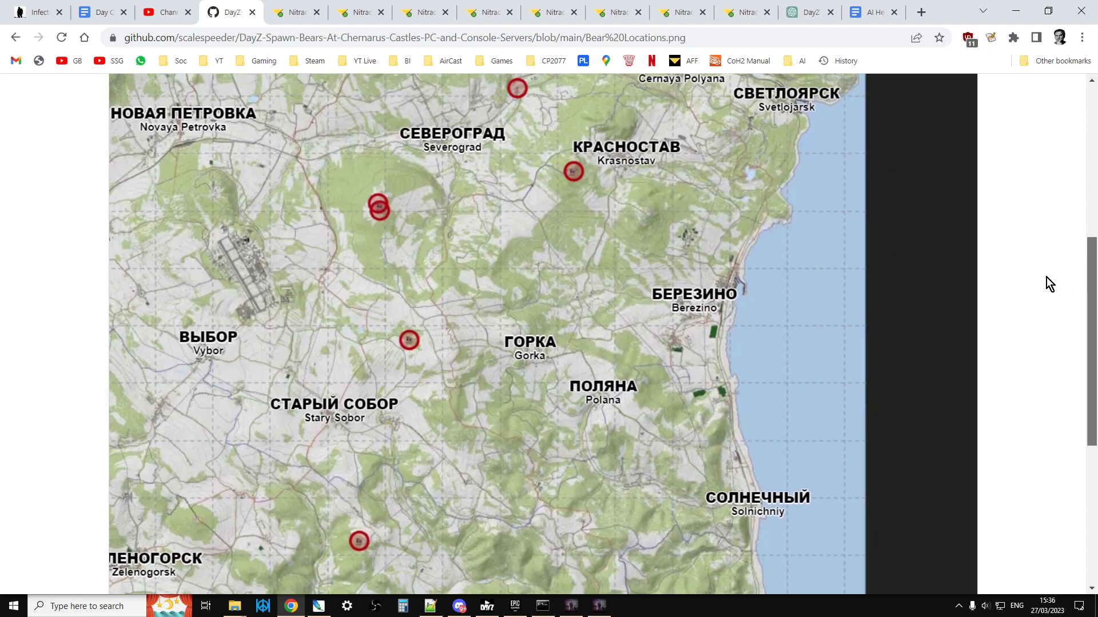
pyautogui.scroll(3)
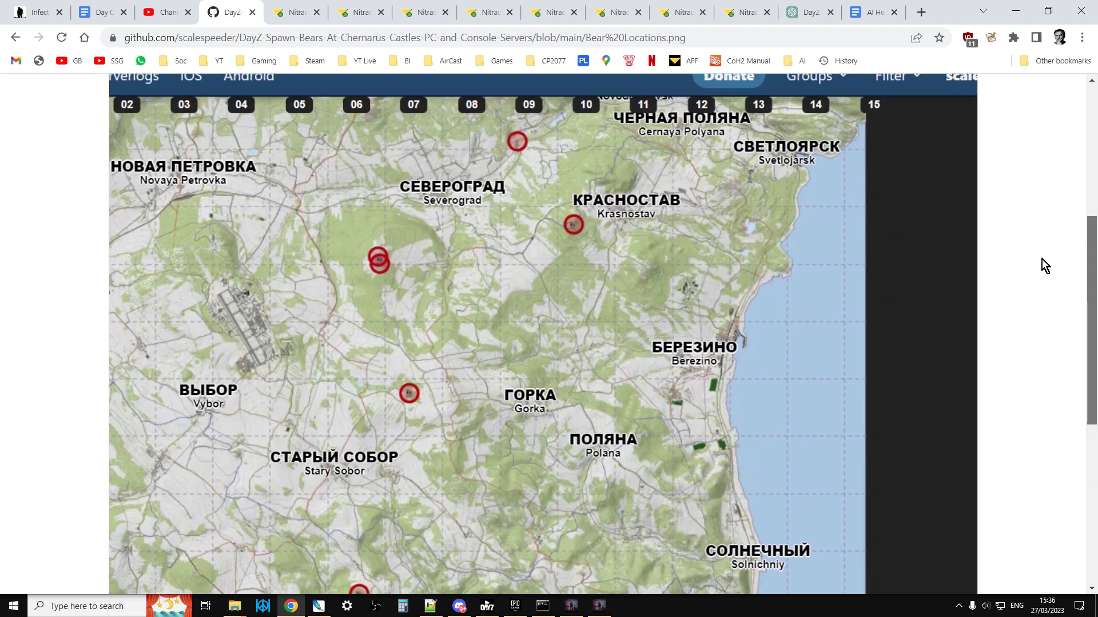
pyautogui.scroll(-3)
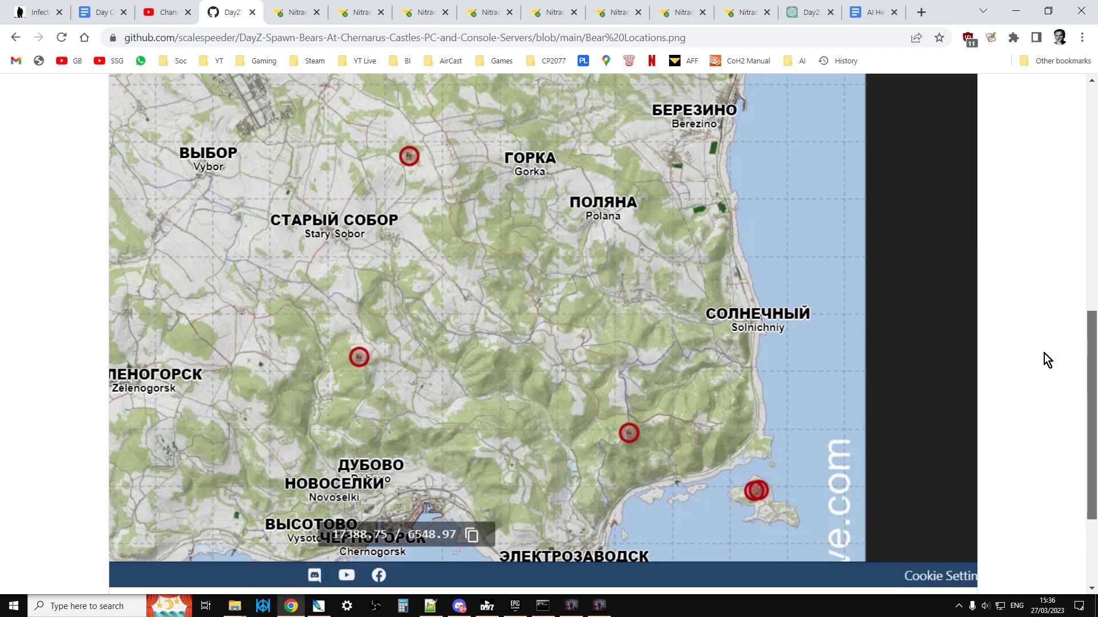
pyautogui.scroll(-3)
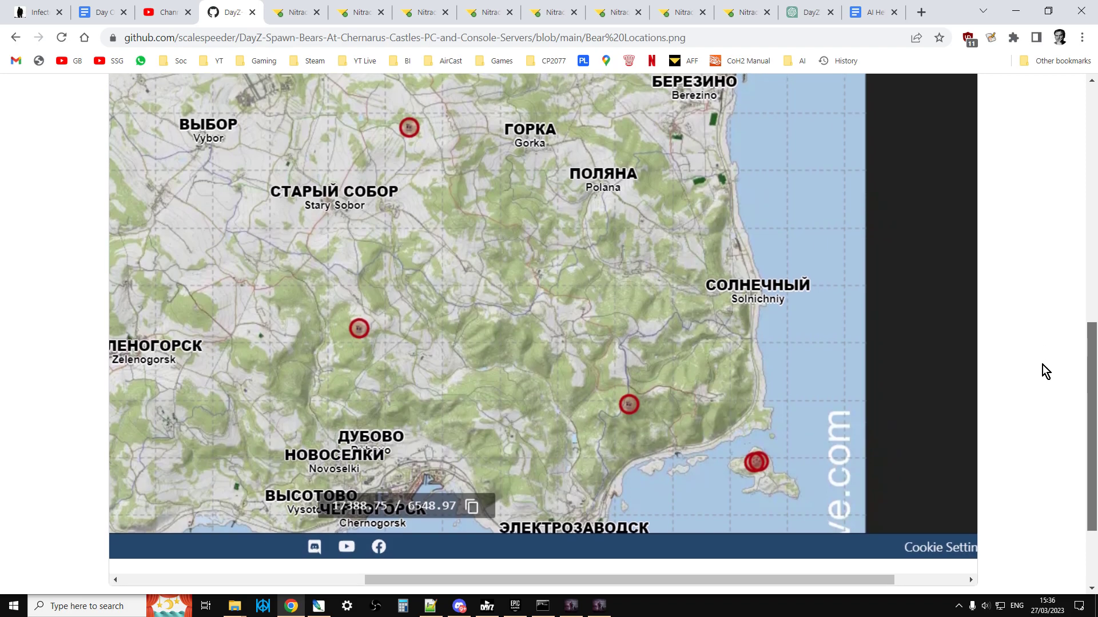
pyautogui.moveTo(1069, 413)
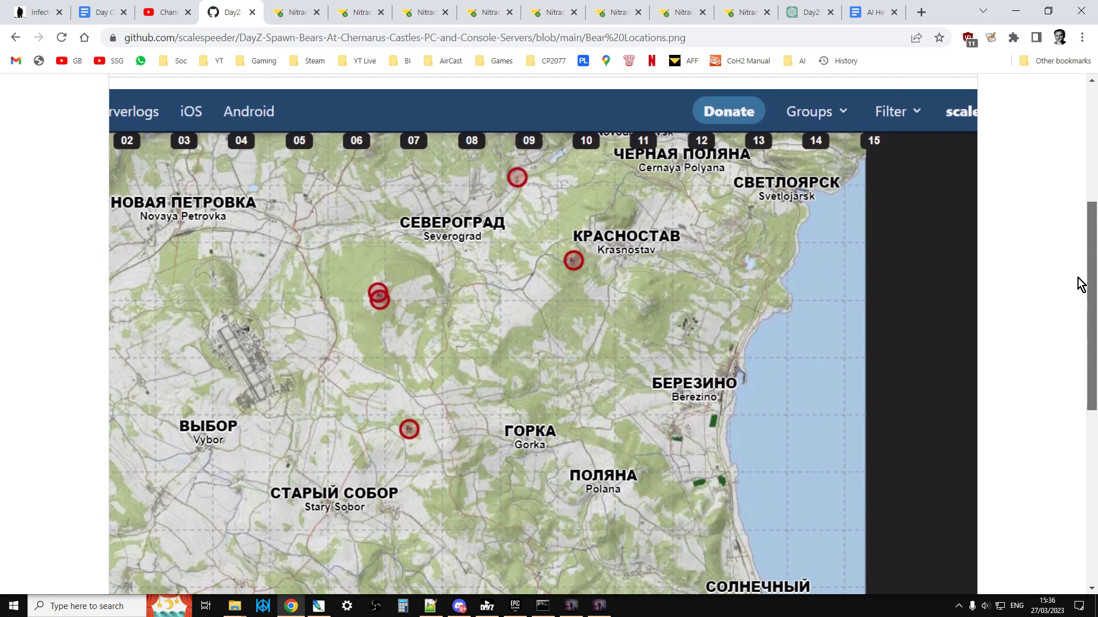
pyautogui.scroll(-3)
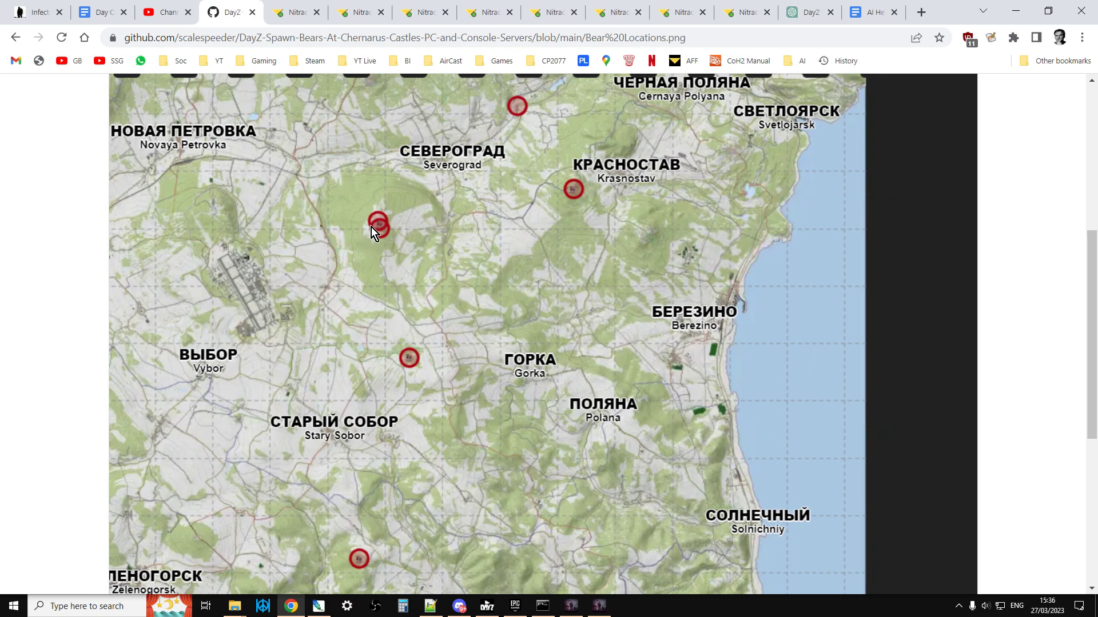
pyautogui.moveTo(385, 262)
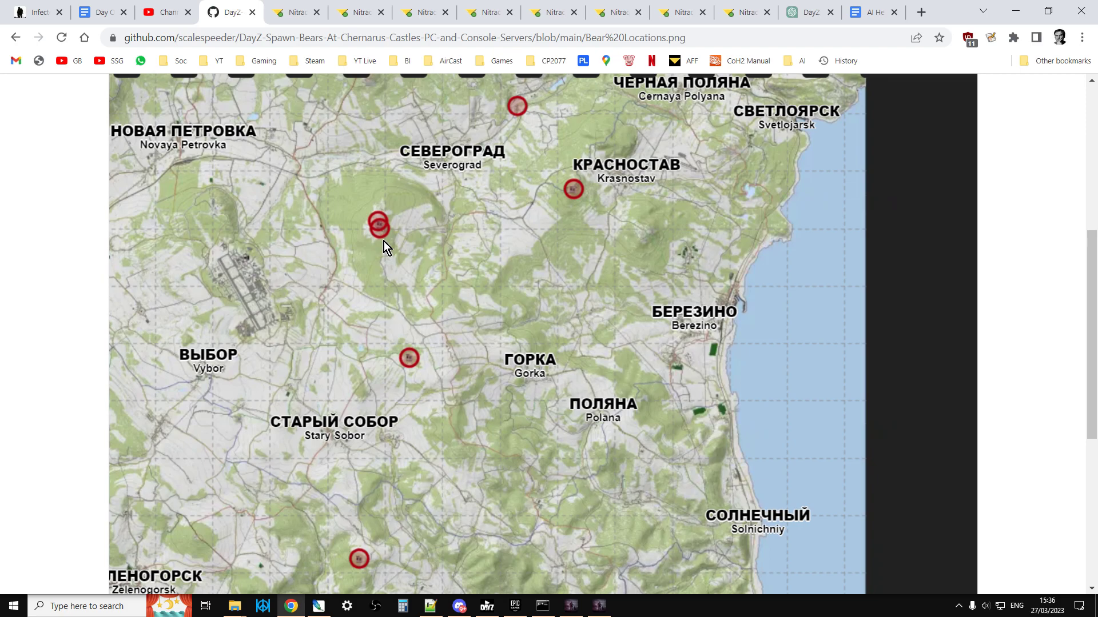
pyautogui.moveTo(482, 304)
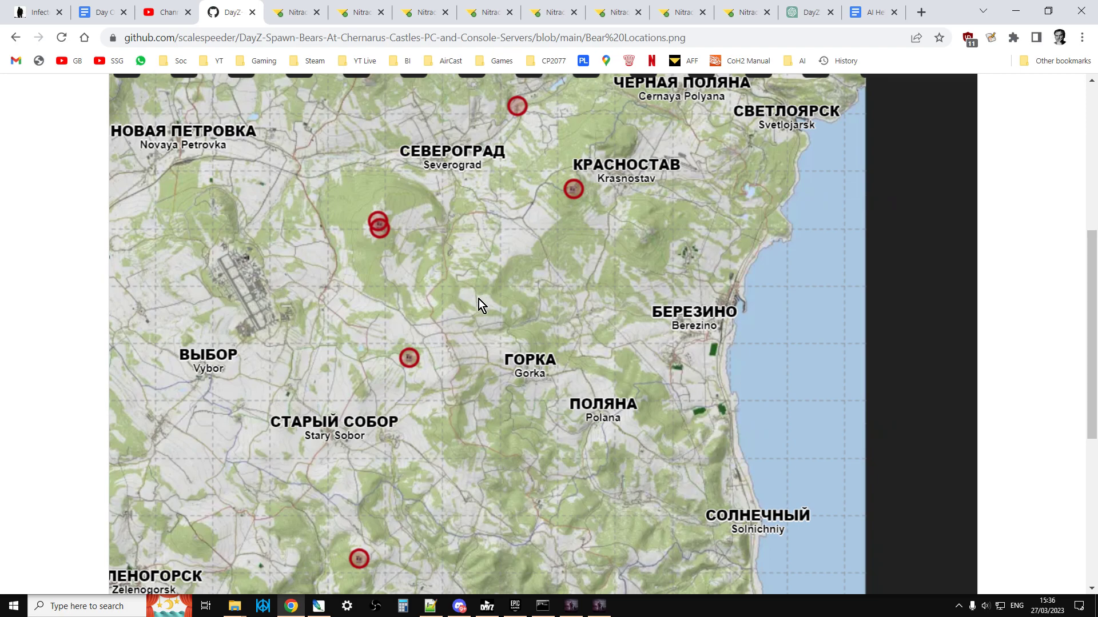
pyautogui.moveTo(1024, 300)
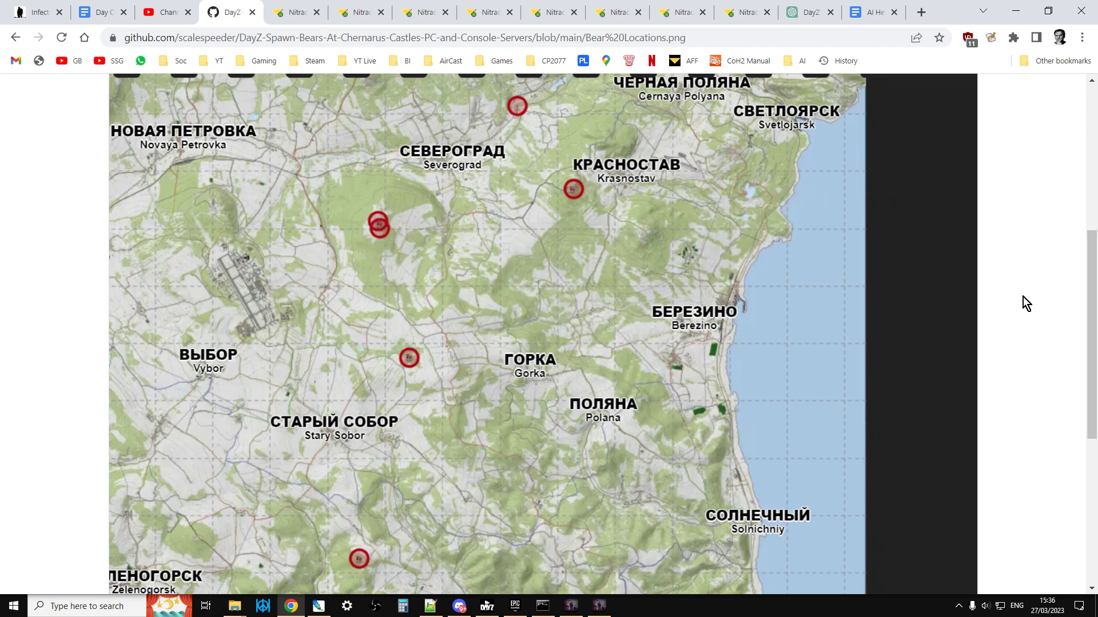
pyautogui.scroll(-3)
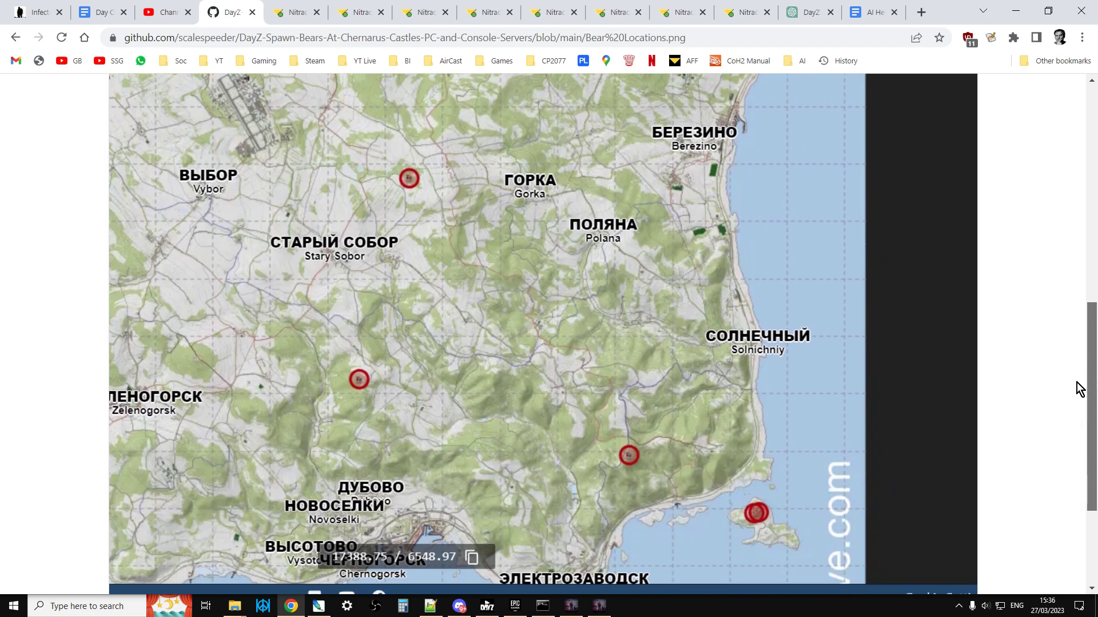
pyautogui.scroll(-3)
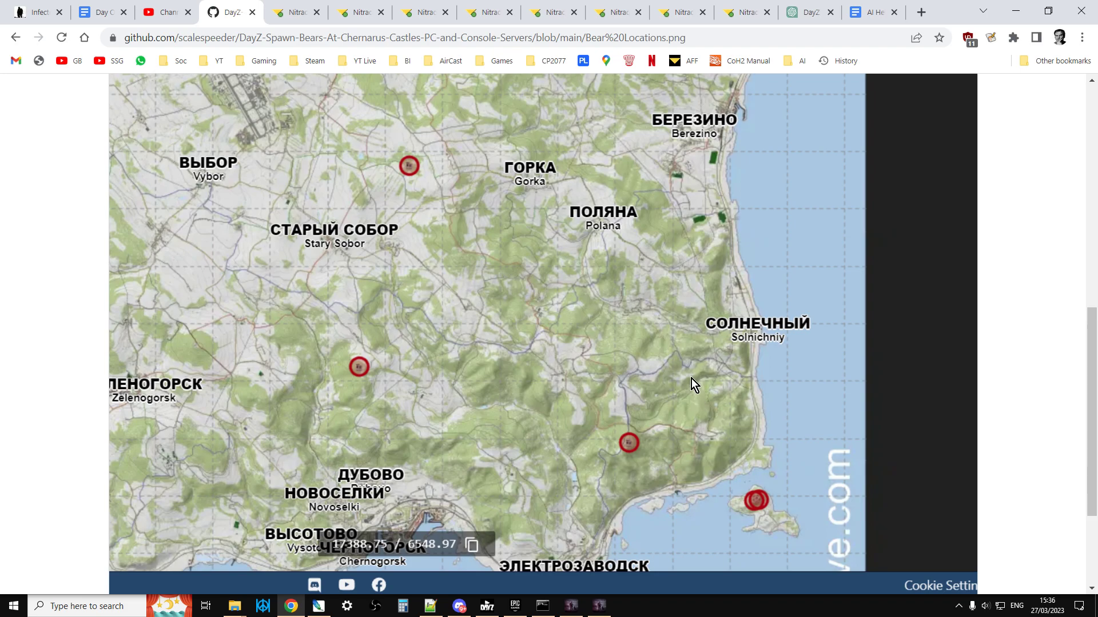
pyautogui.moveTo(802, 333)
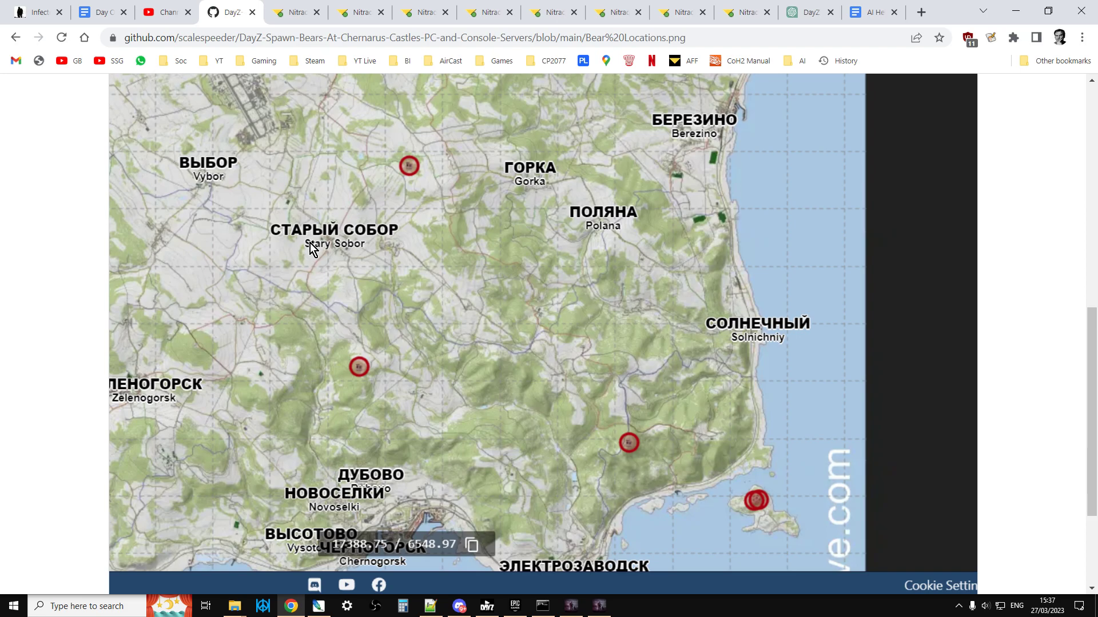
# Go back to the repository file list and scroll to the readme's castle events snippet
pyautogui.click(11, 39)
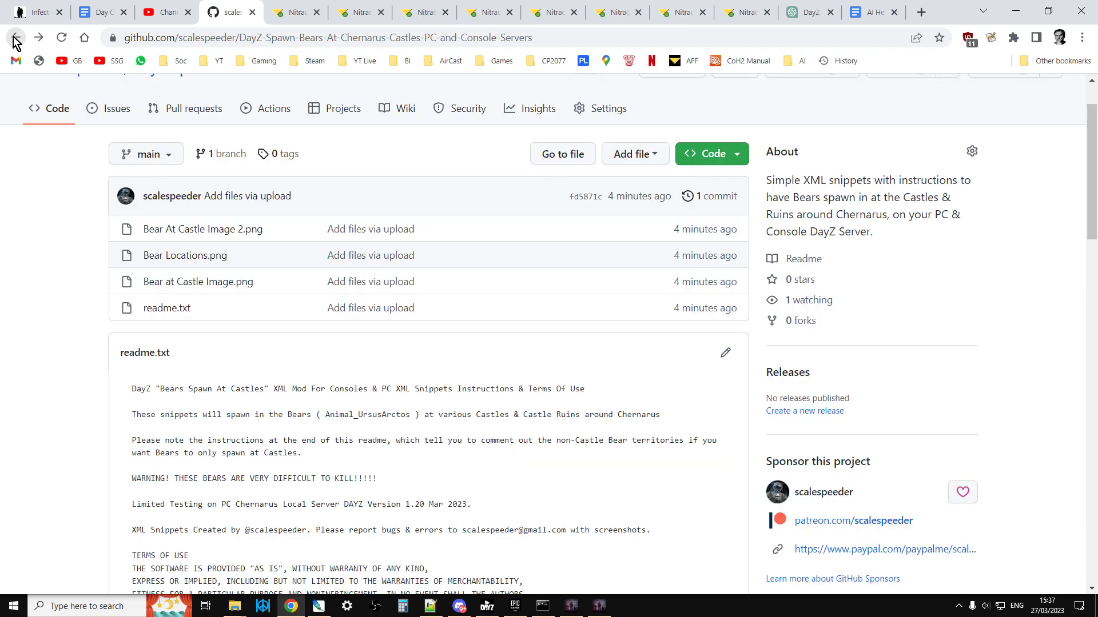
pyautogui.scroll(-3)
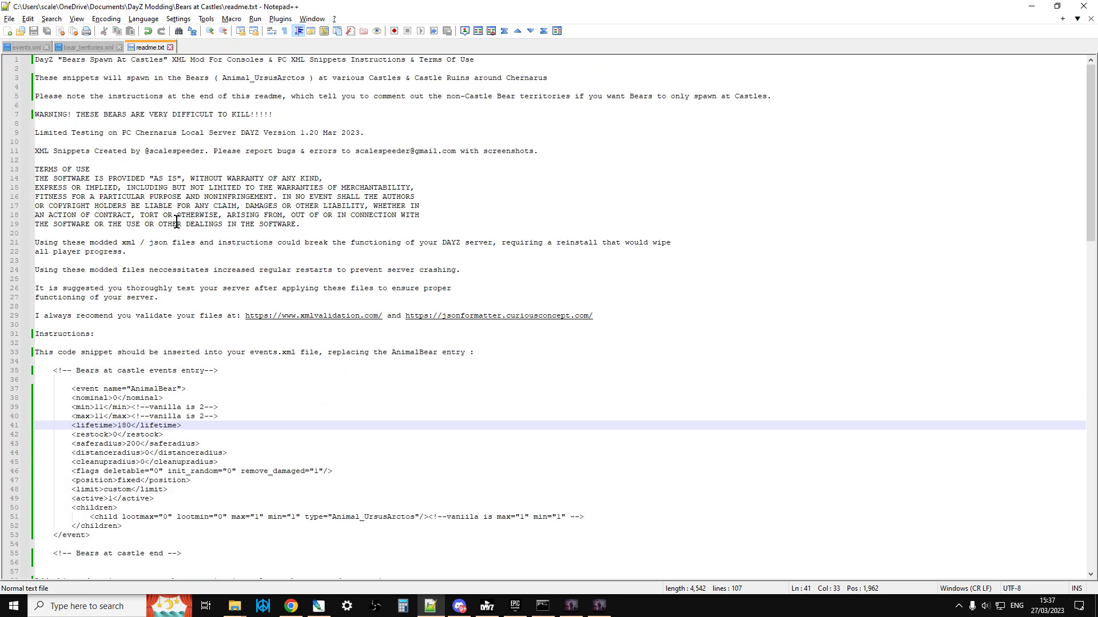
pyautogui.scroll(-3)
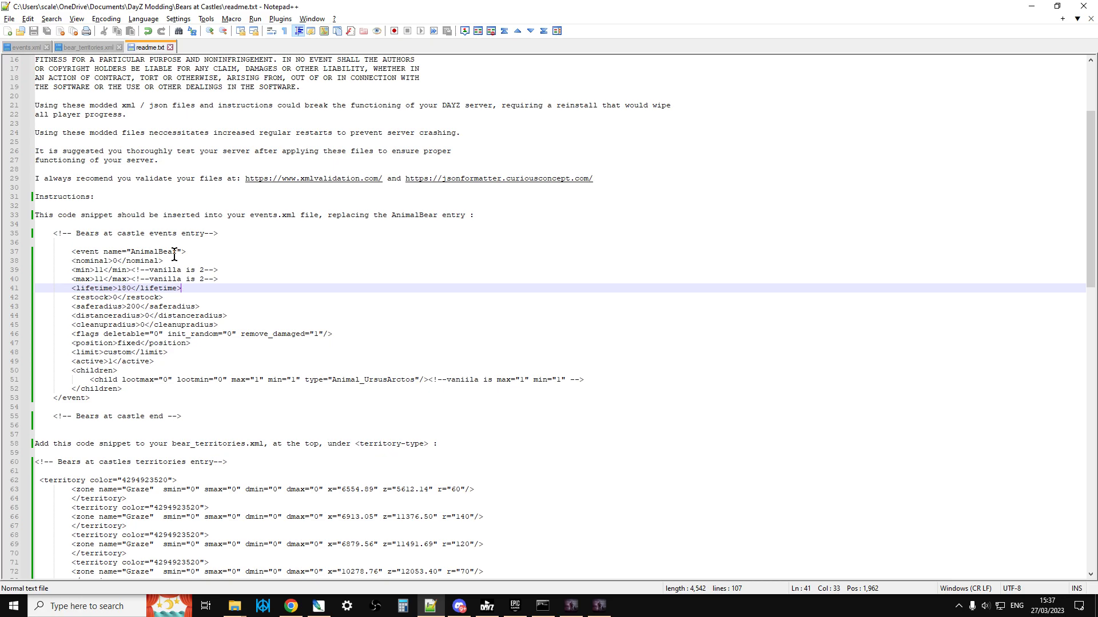
pyautogui.moveTo(177, 266)
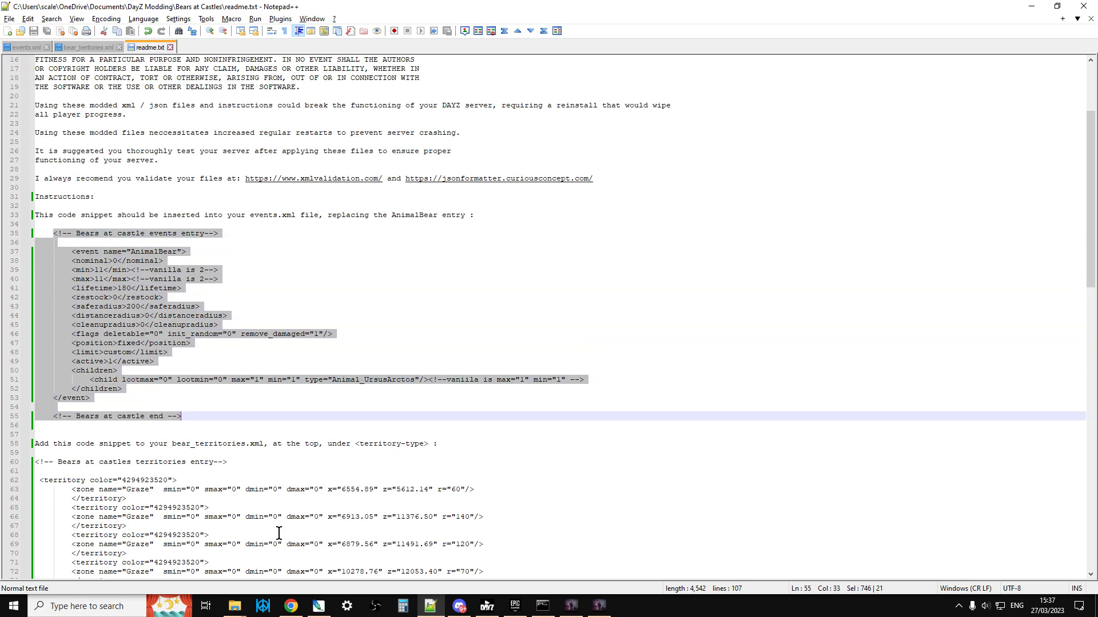
pyautogui.moveTo(419, 551)
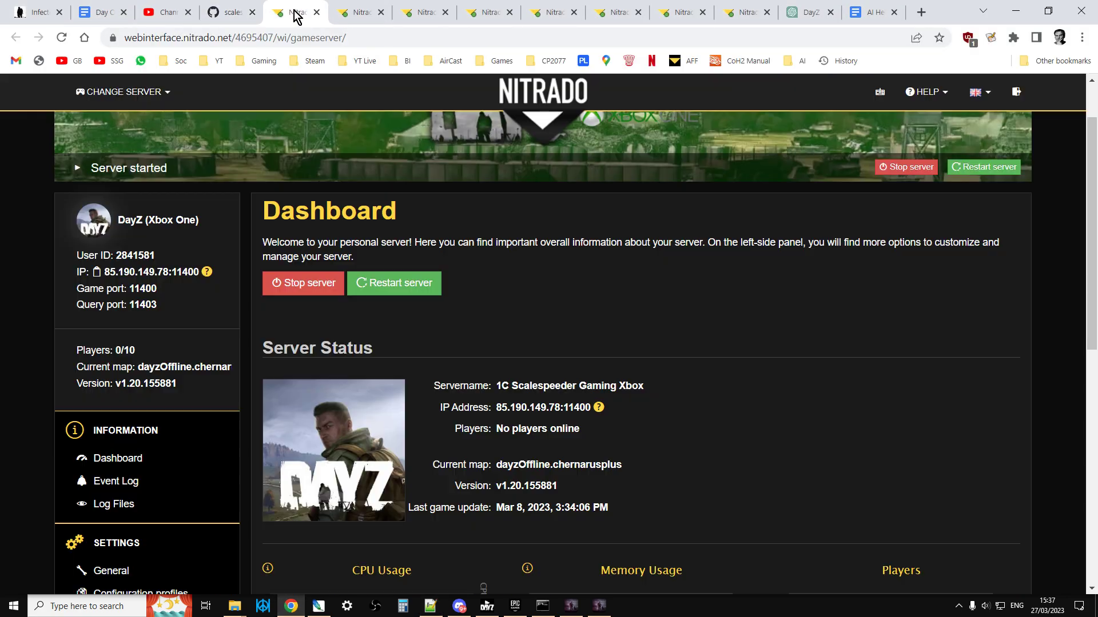
# Browse the Nitrado server files into the chernarusplus mission's db folder
pyautogui.click(363, 13)
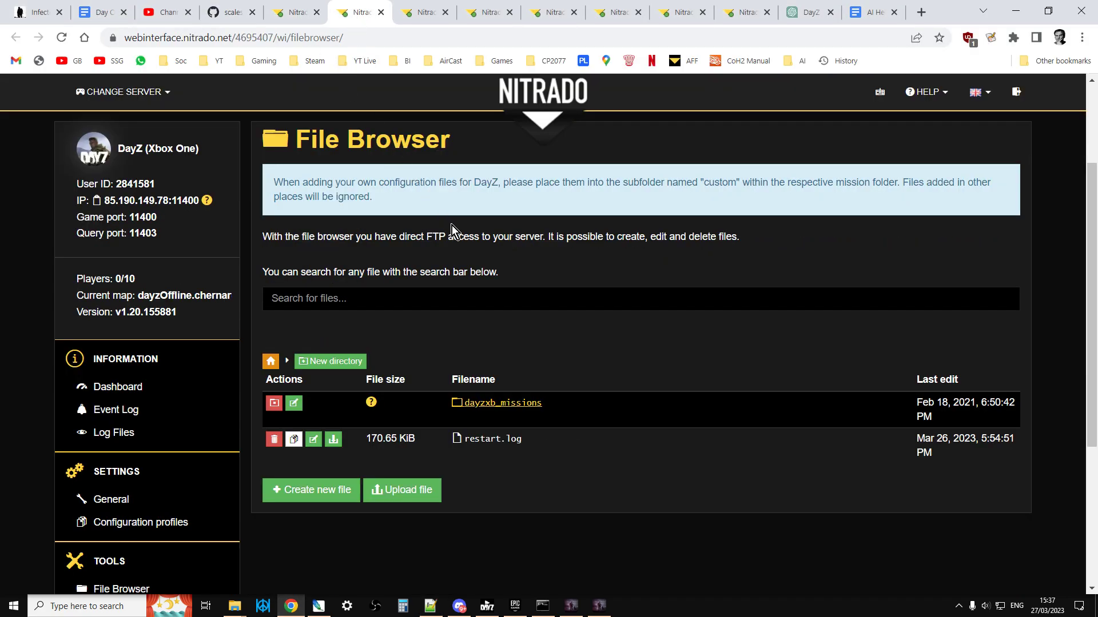
pyautogui.scroll(-3)
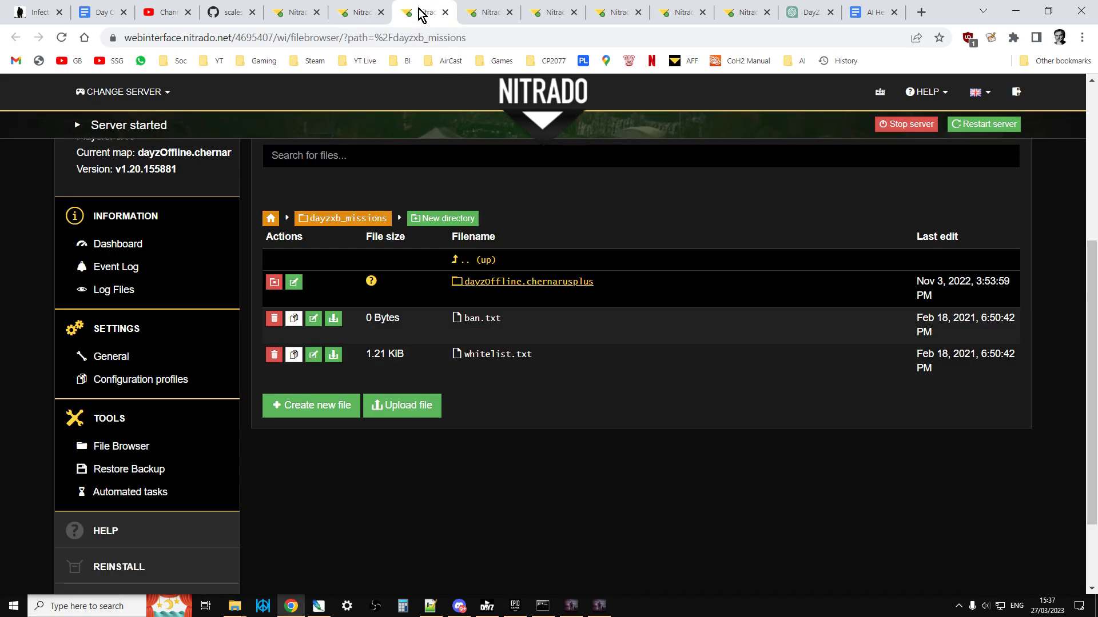
pyautogui.moveTo(508, 288)
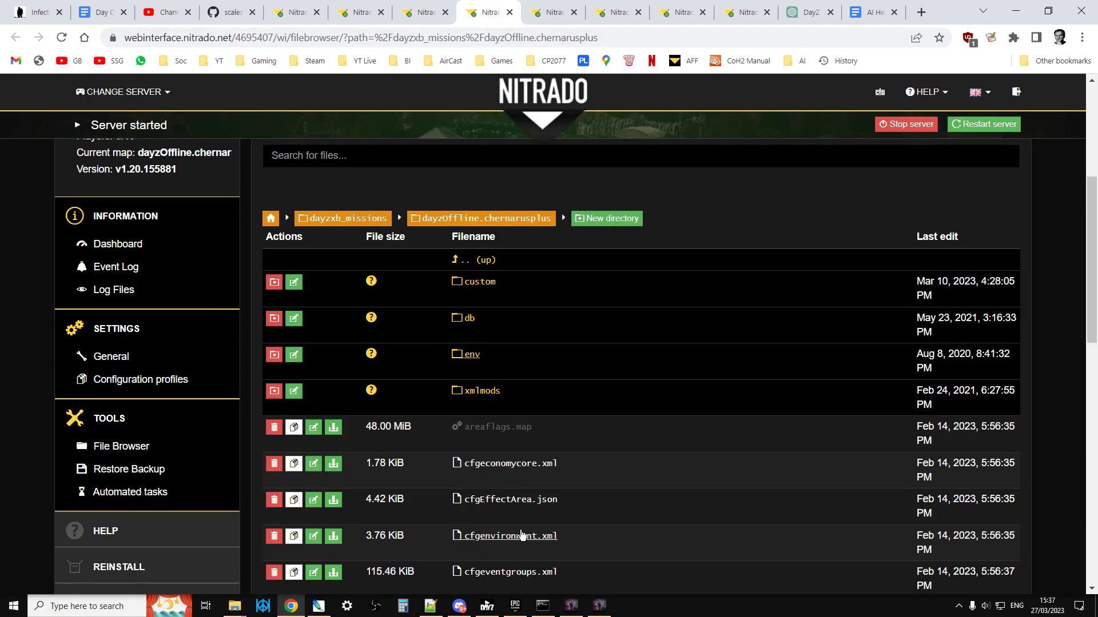
pyautogui.moveTo(480, 330)
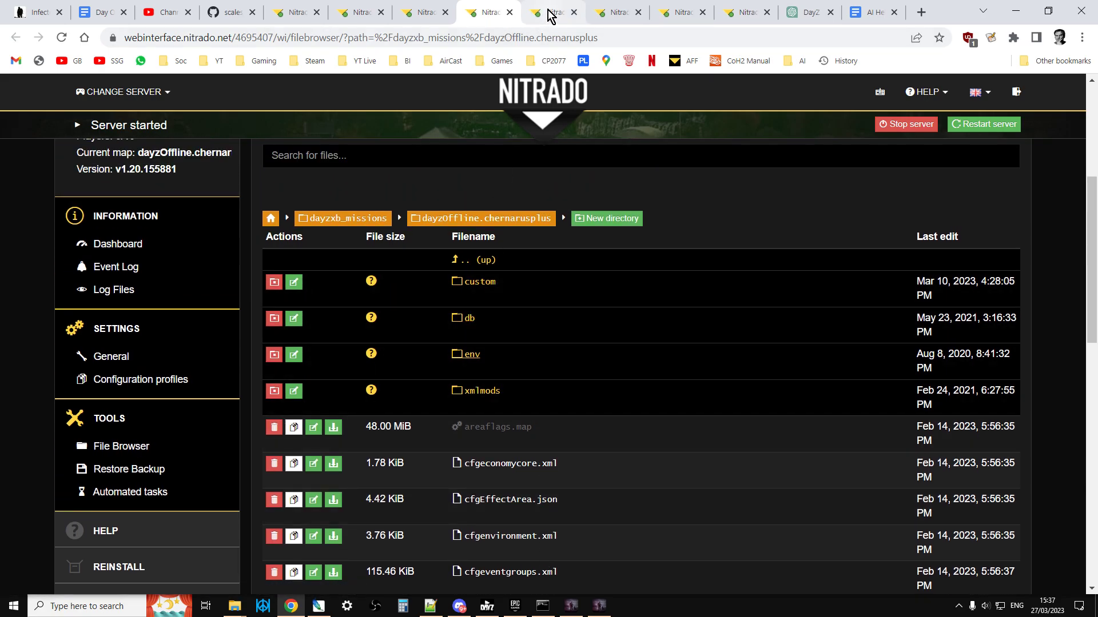
pyautogui.click(469, 318)
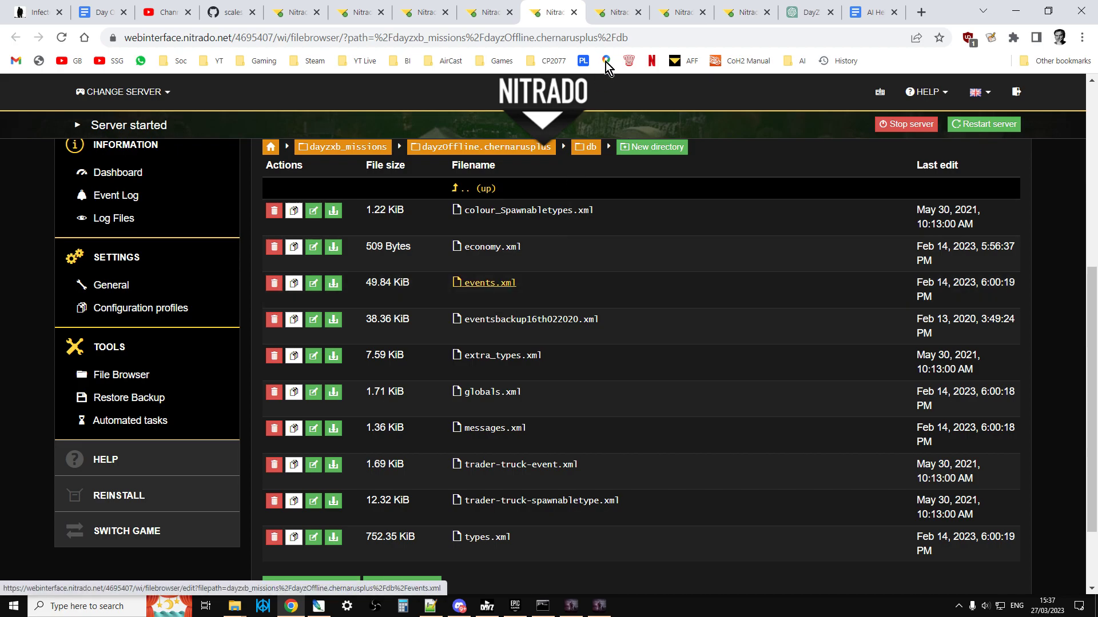
# Replace events.xml's AnimalBear event with the pasted Bears at castle entry (min/max 11)
pyautogui.click(489, 282)
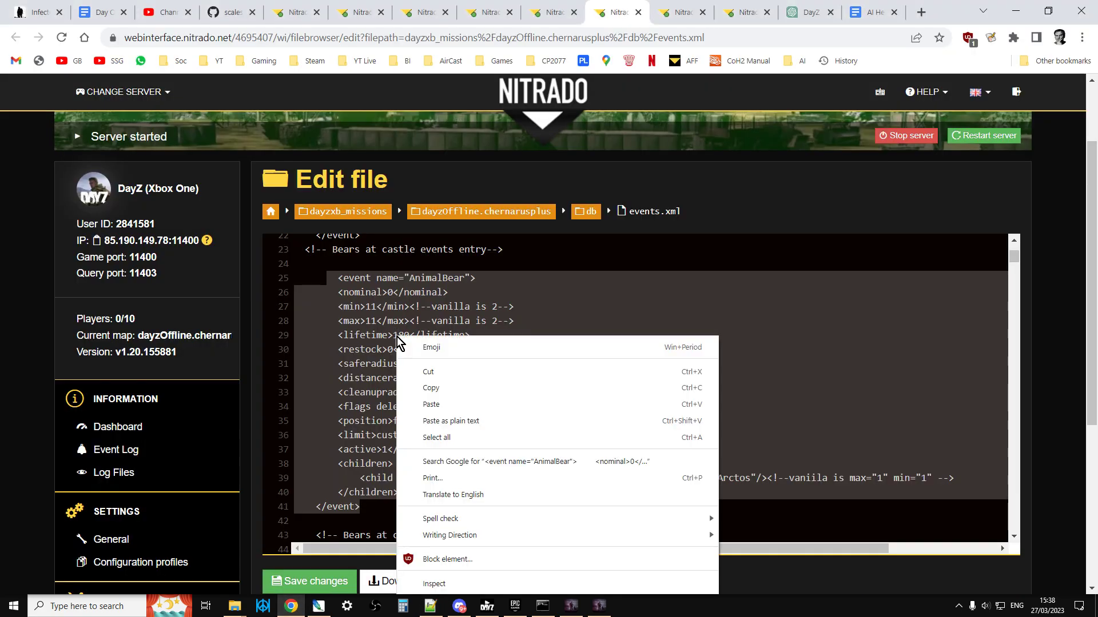
pyautogui.click(300, 248)
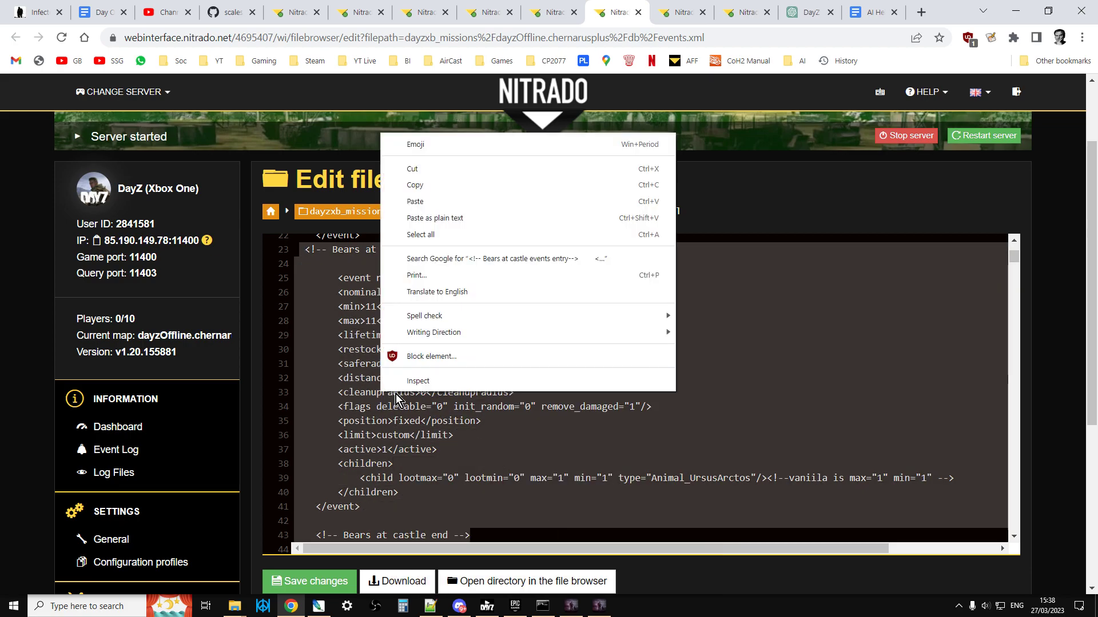
pyautogui.click(486, 328)
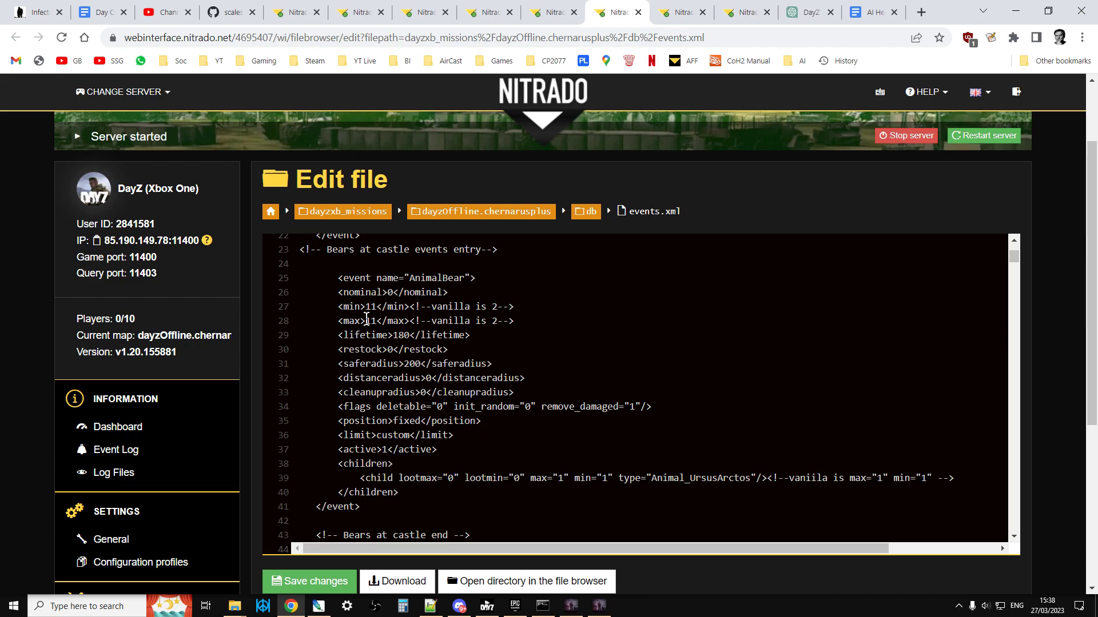
pyautogui.moveTo(350, 306)
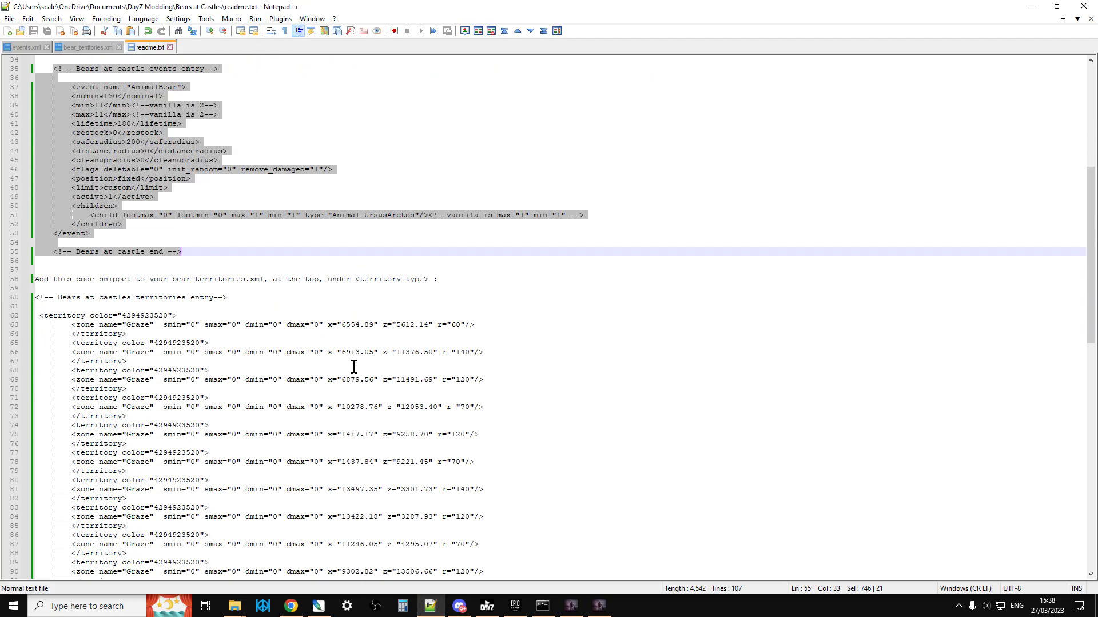
pyautogui.scroll(-3)
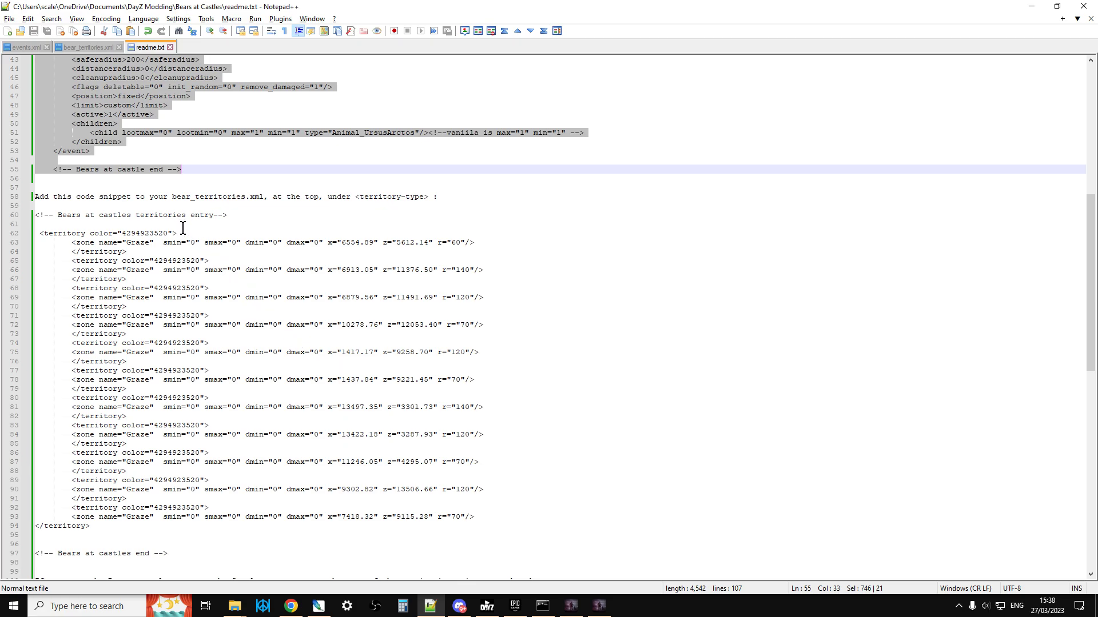
pyautogui.scroll(-3)
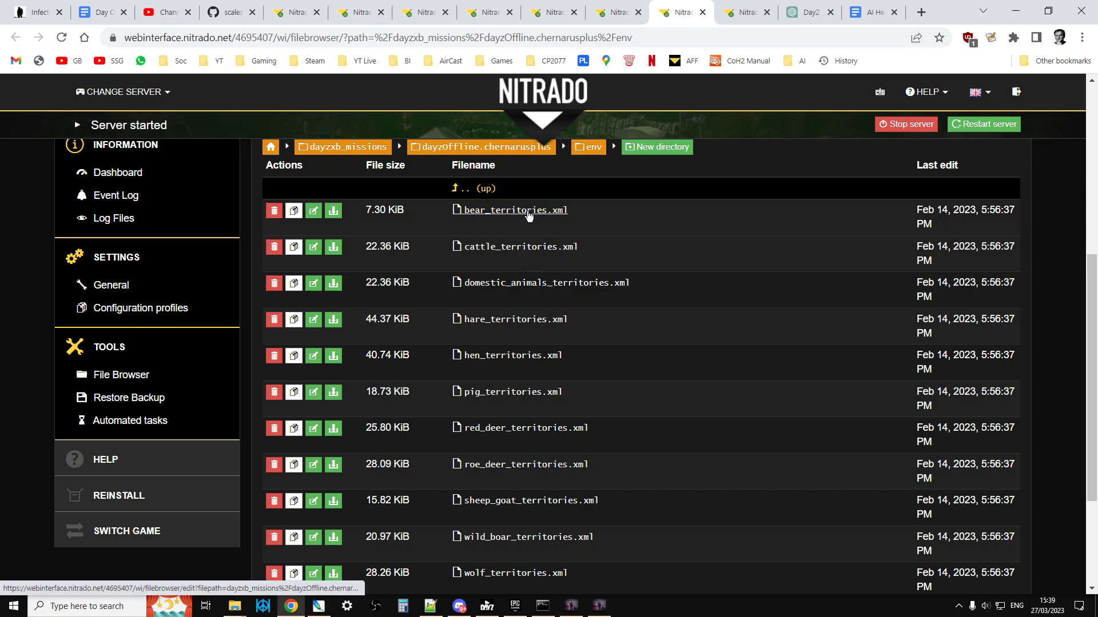
# Open the server's bear_territories.xml and scroll through the castle territories block
pyautogui.click(514, 209)
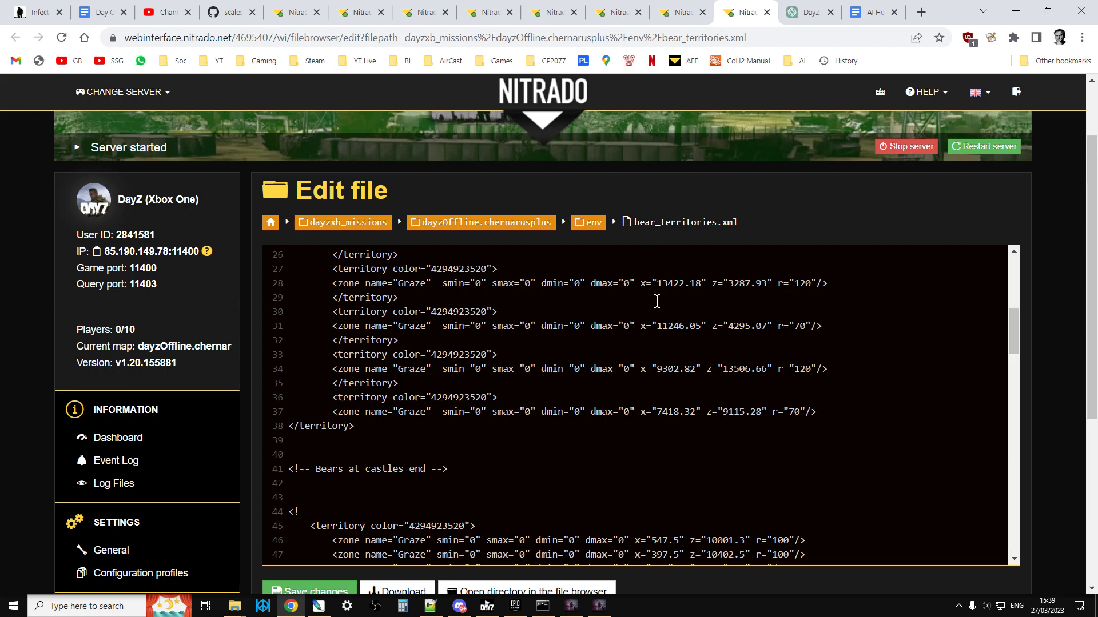
pyautogui.moveTo(795, 460)
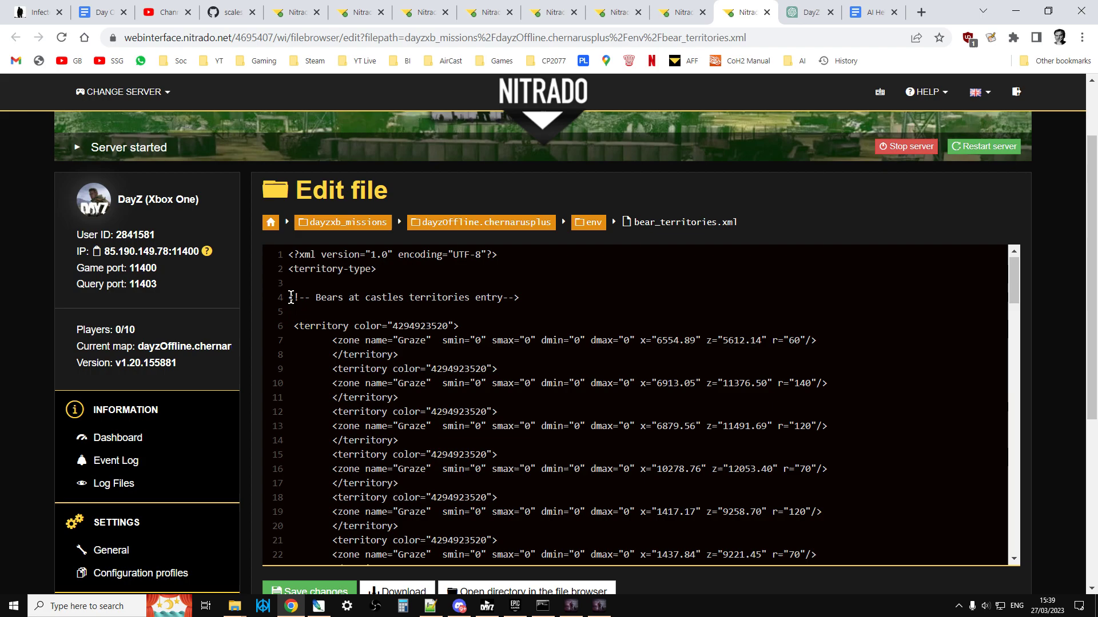
pyautogui.scroll(-3)
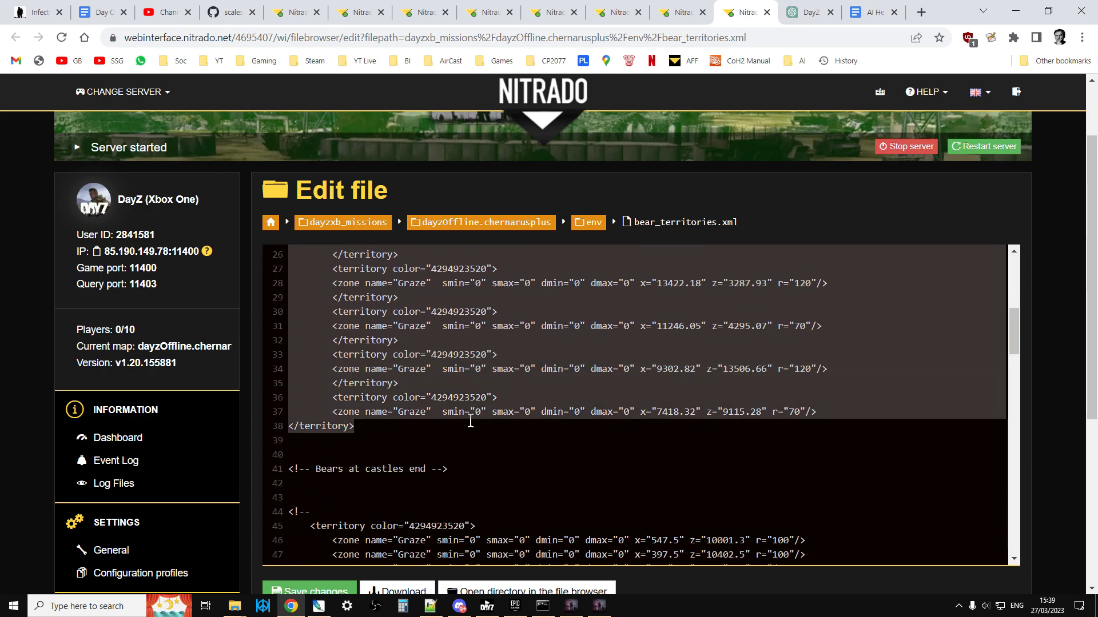
pyautogui.rightClick(471, 422)
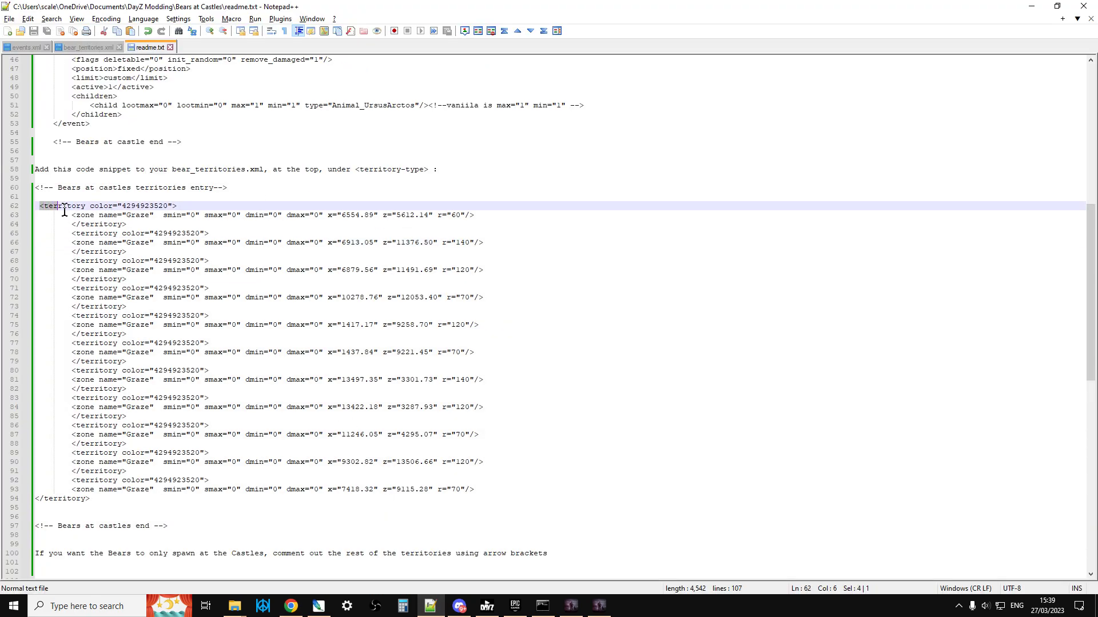
pyautogui.moveTo(63, 214); pyautogui.dragTo(325, 224)
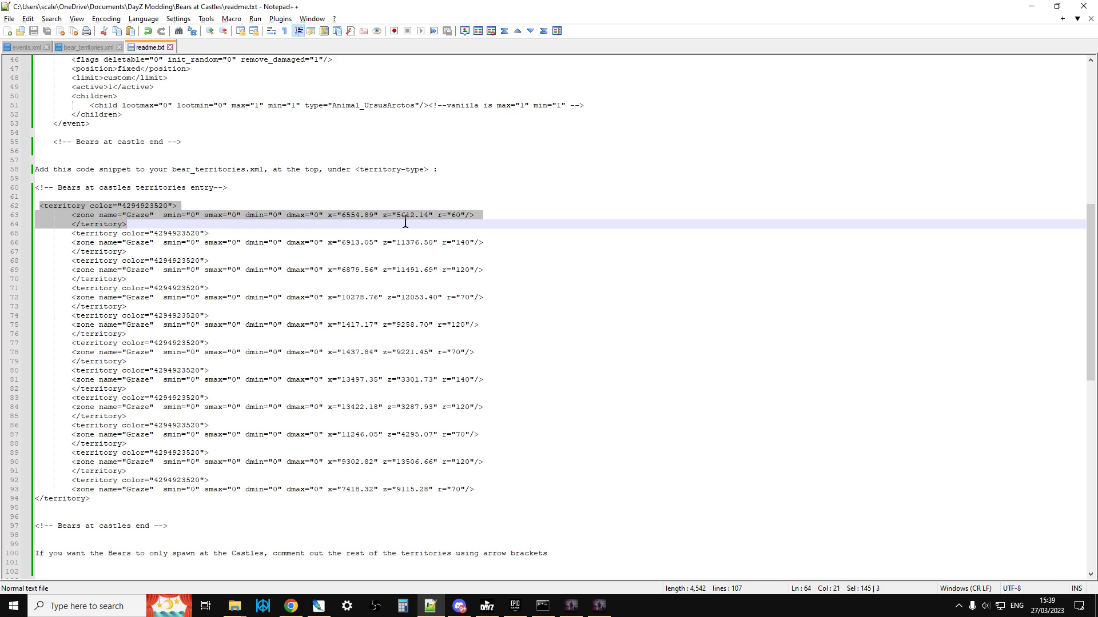
pyautogui.moveTo(346, 225)
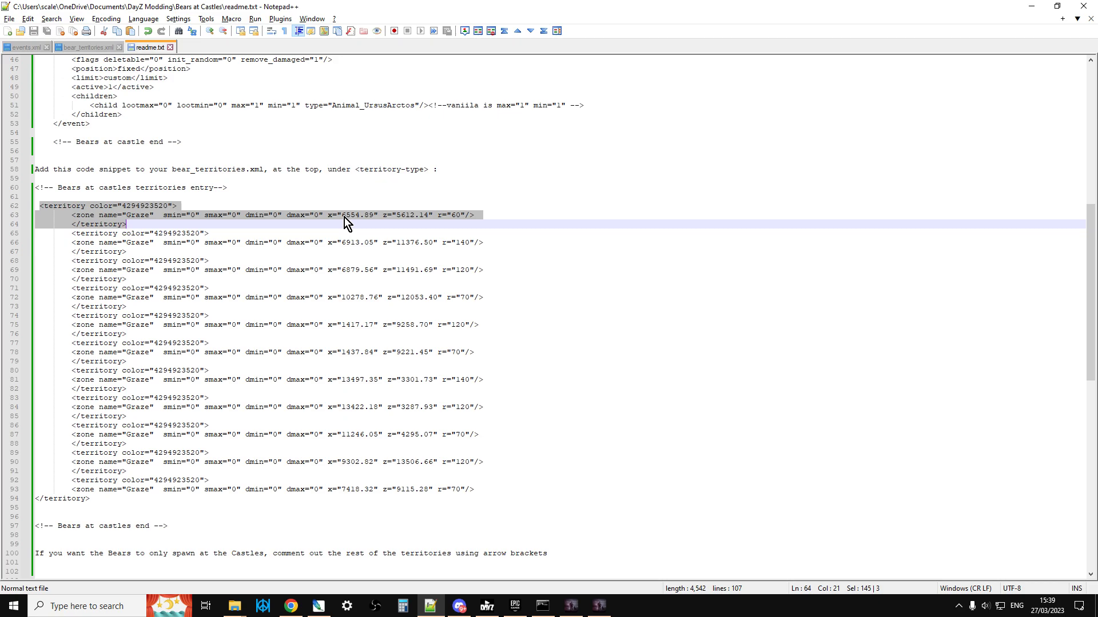
pyautogui.click(188, 224)
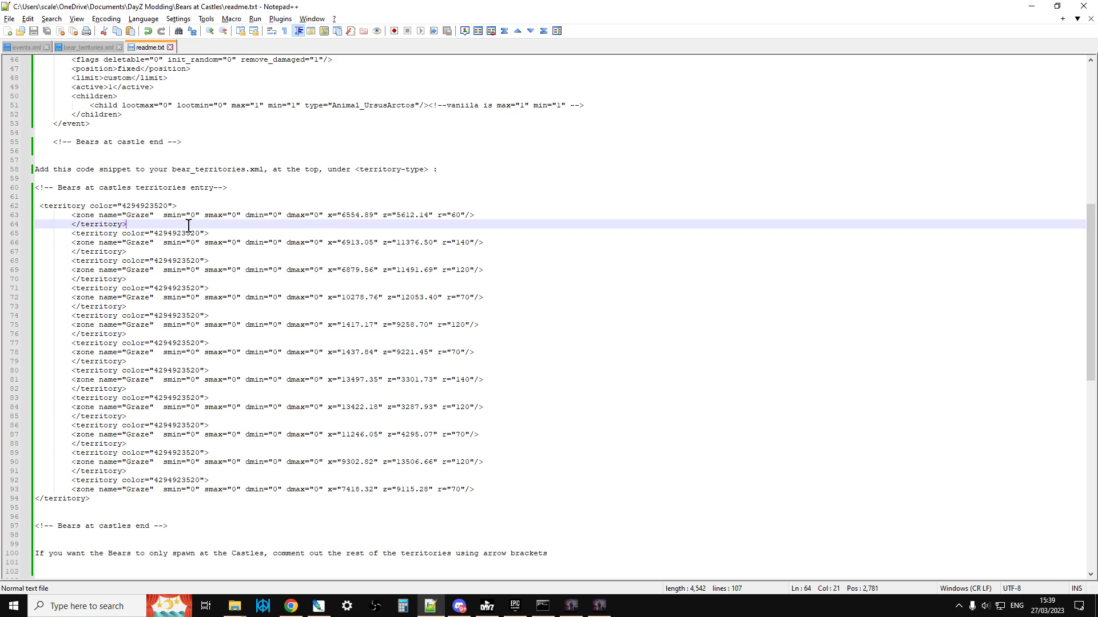
pyautogui.moveTo(162, 233)
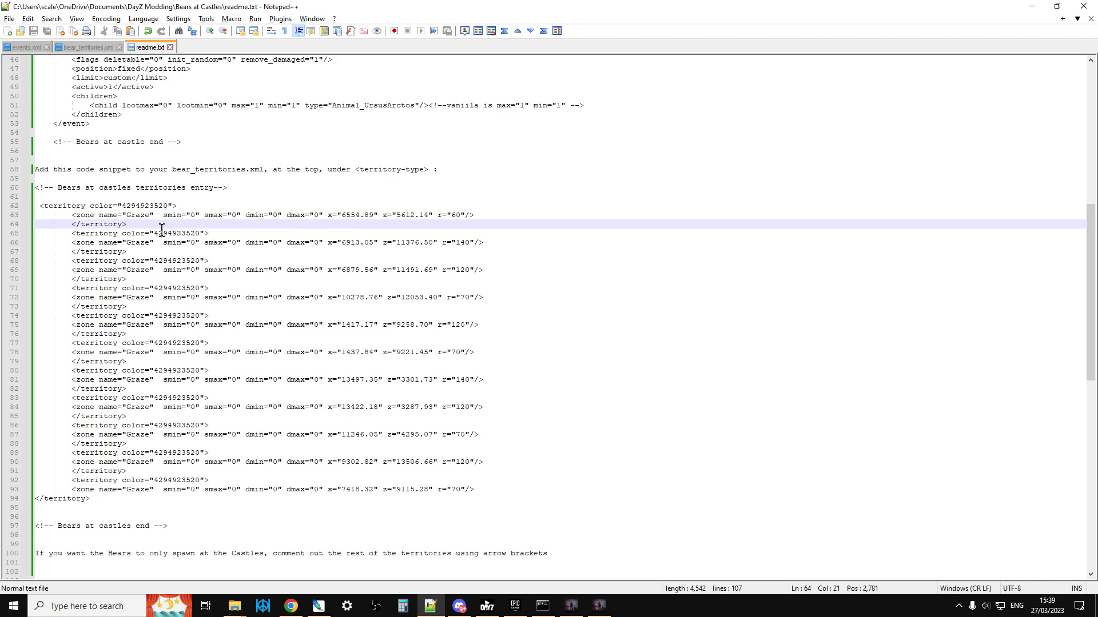
pyautogui.click(126, 224)
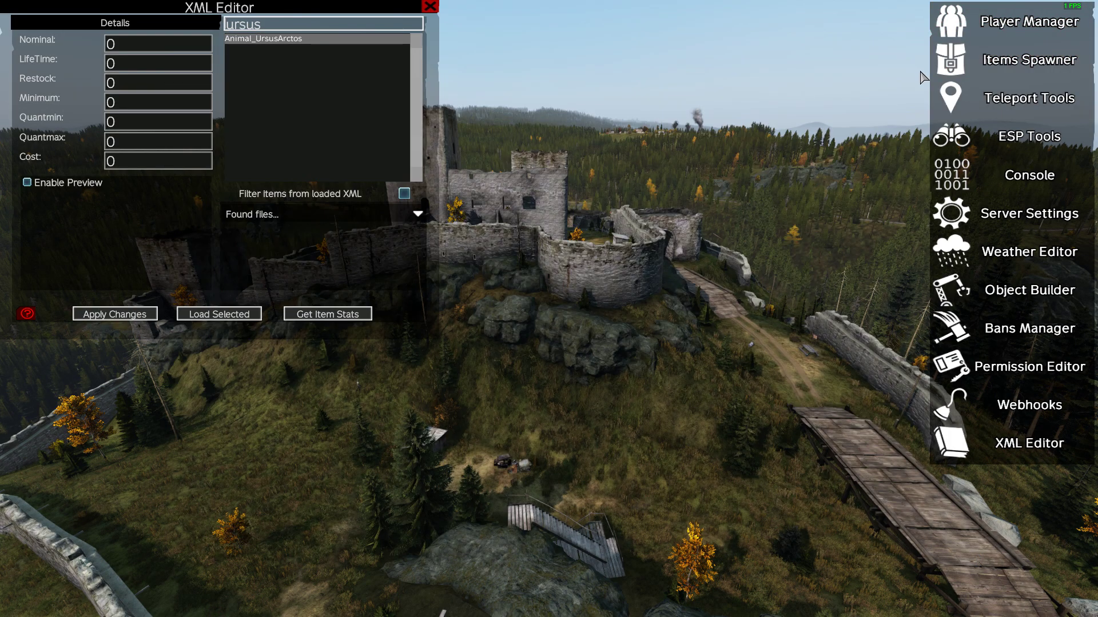
pyautogui.moveTo(261, 145)
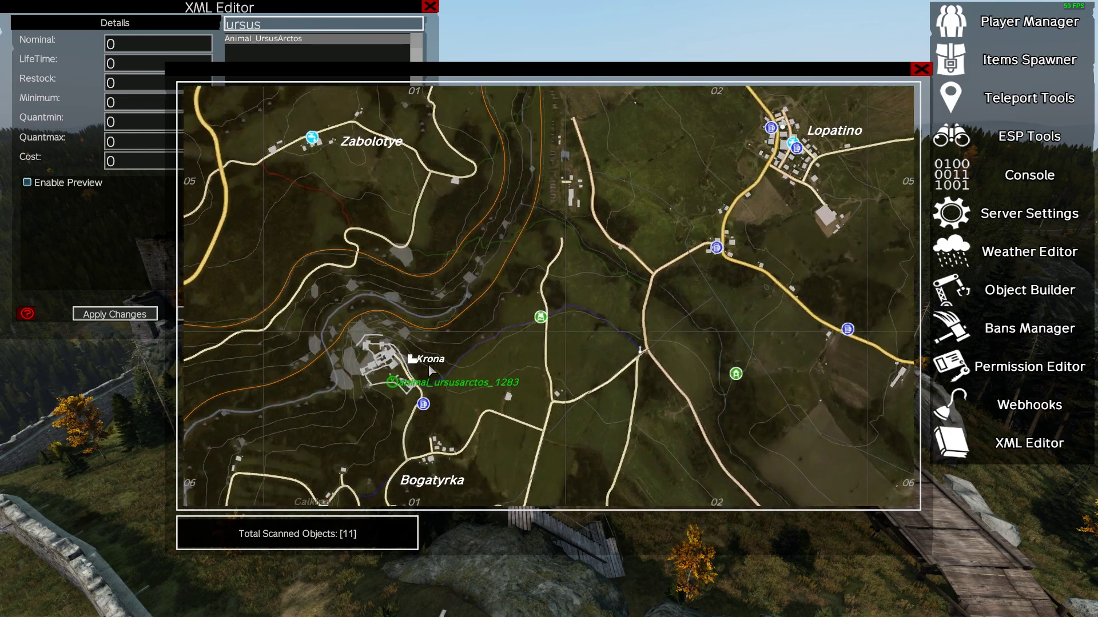
# Zoom out the admin map to see the 11 bear markers, one beside Krona castle
pyautogui.scroll(-3)
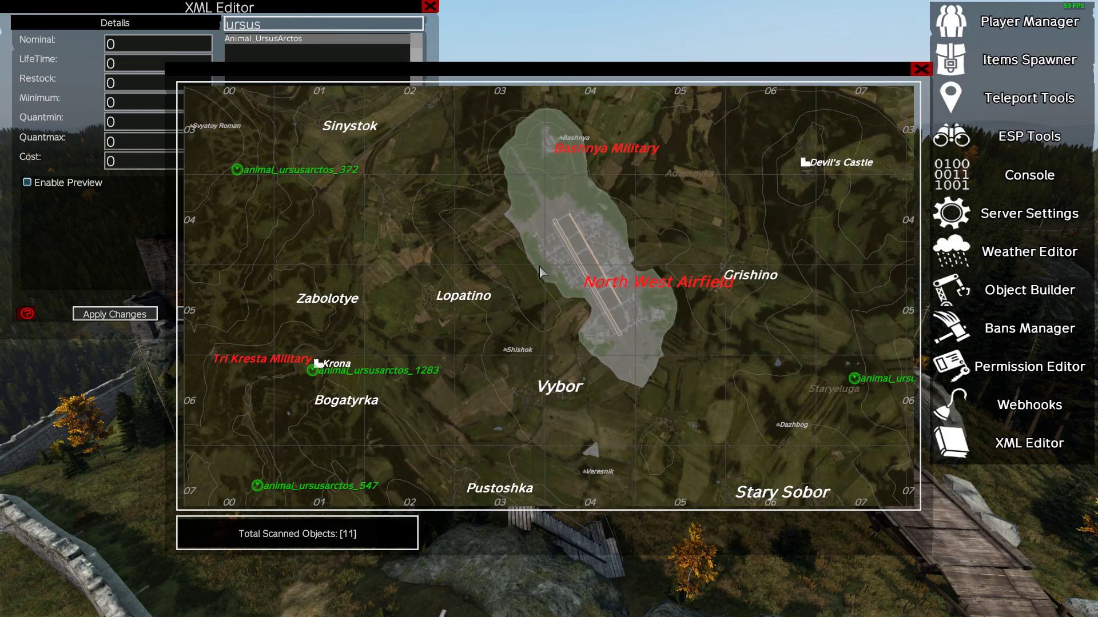
pyautogui.click(920, 69)
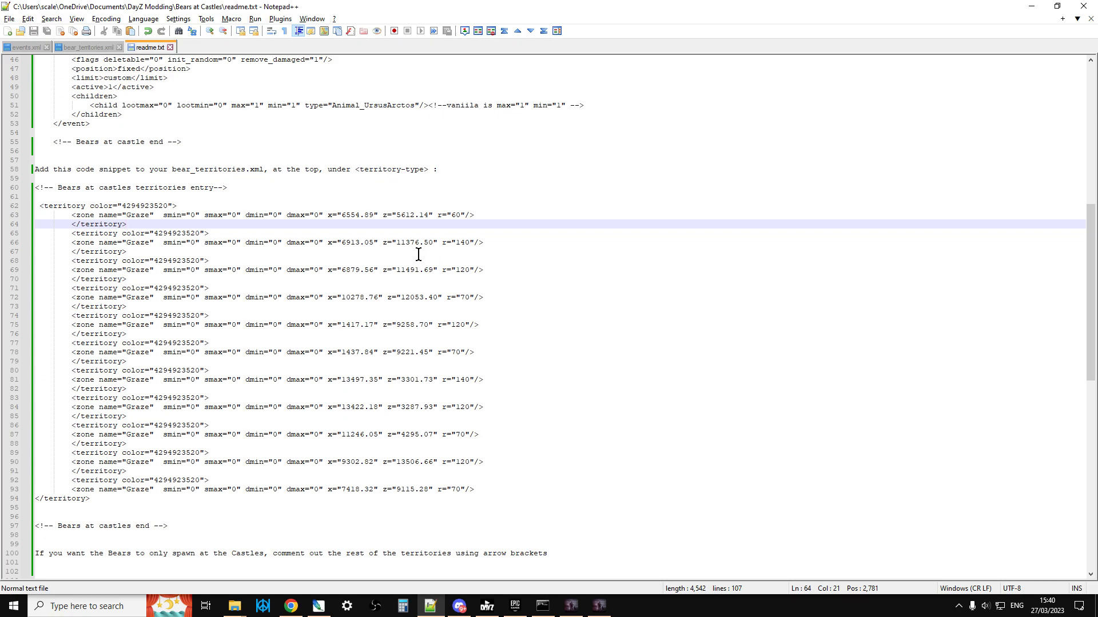
pyautogui.moveTo(430, 298)
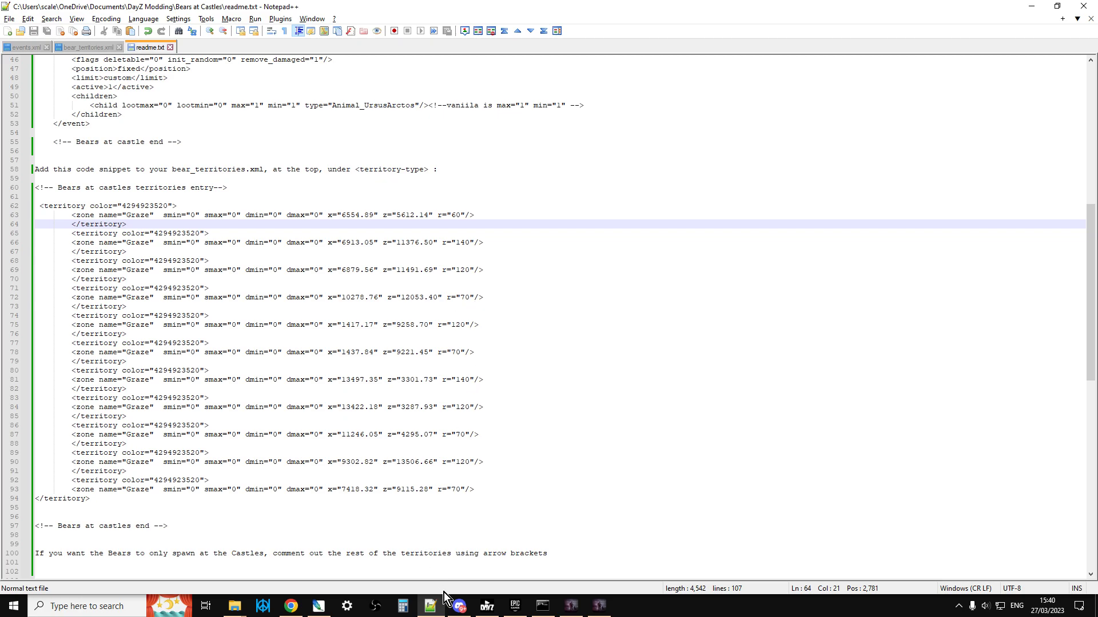
pyautogui.moveTo(455, 508)
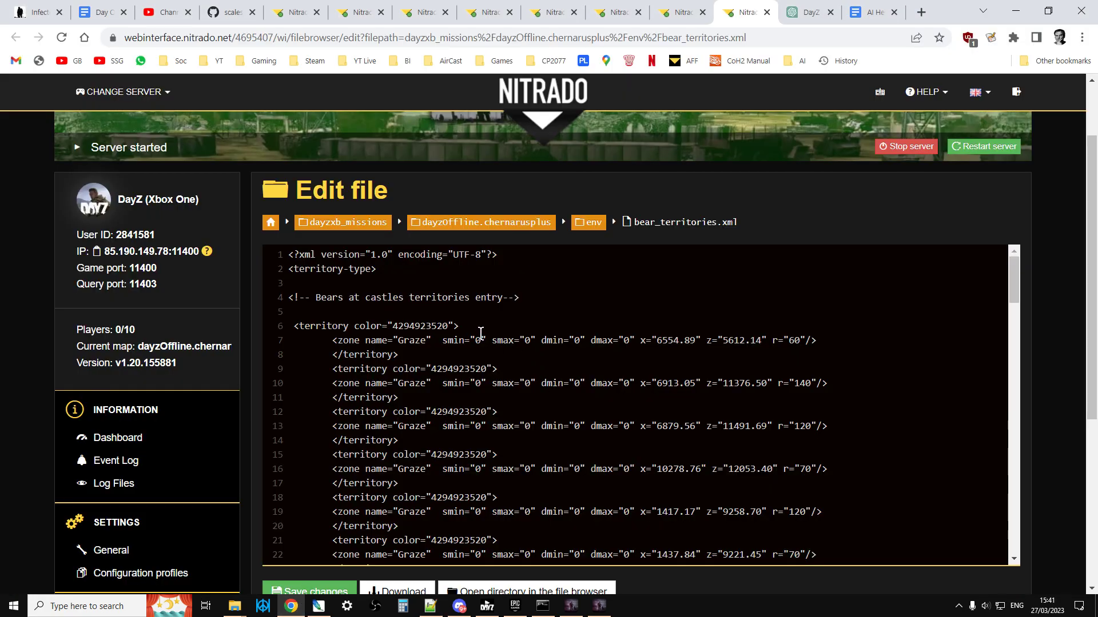
# Scroll the server's bear_territories.xml to confirm vanilla territories are commented below the castles-end marker
pyautogui.scroll(-3)
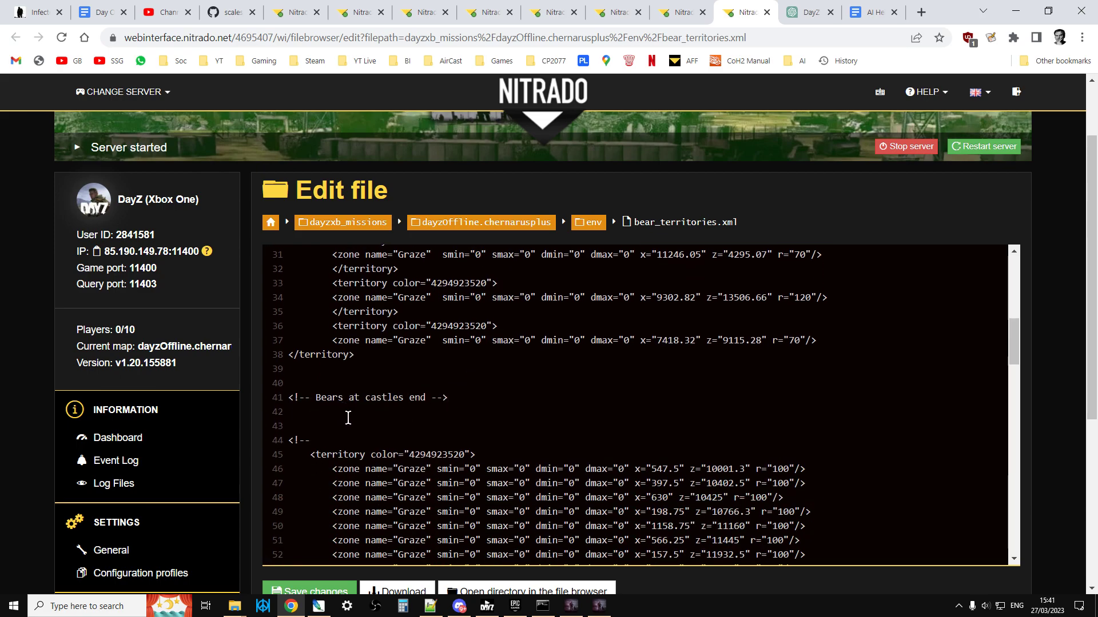
pyautogui.scroll(-3)
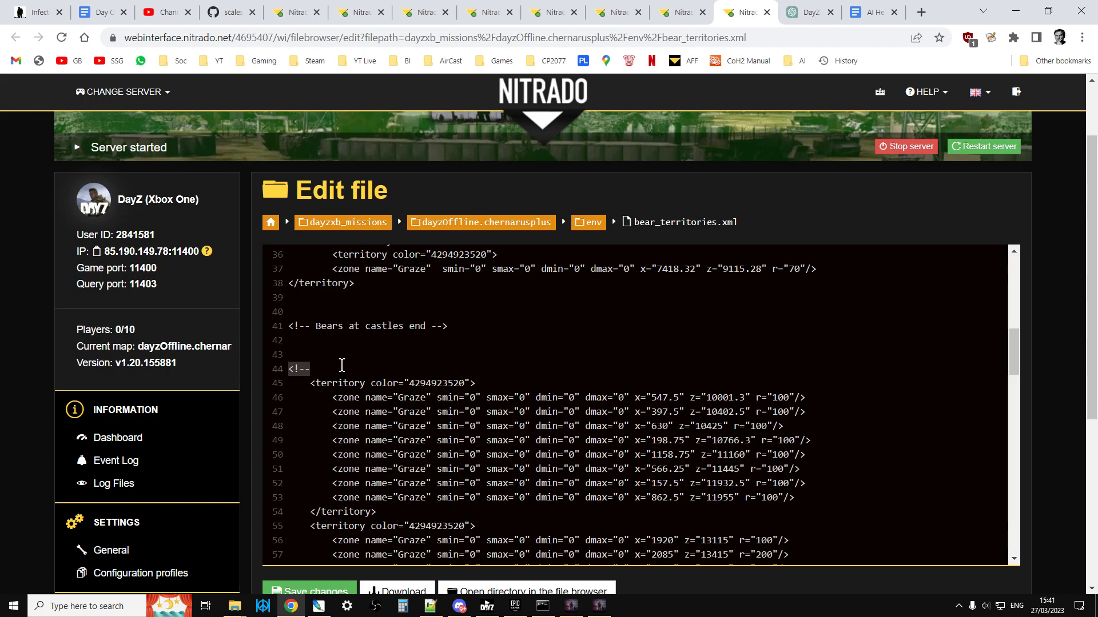
pyautogui.scroll(-3)
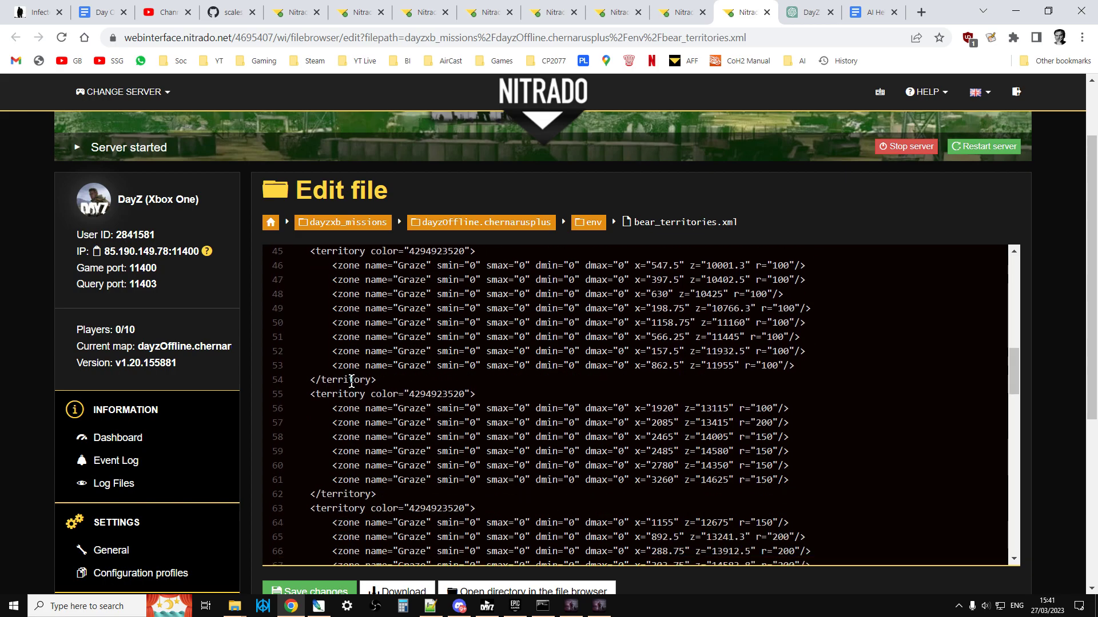
pyautogui.scroll(-3)
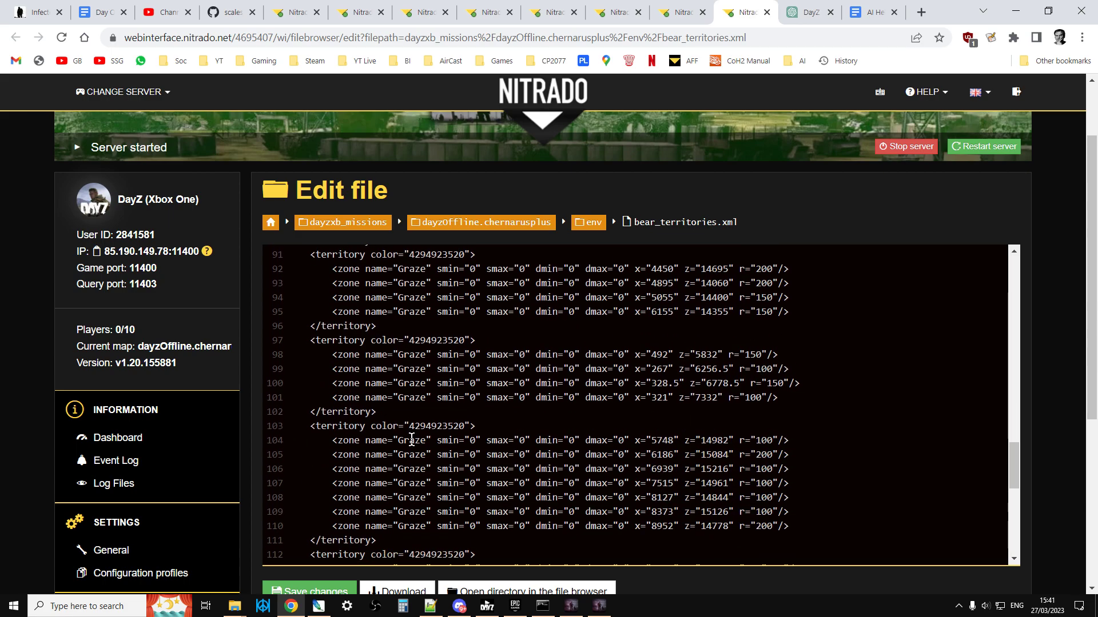
pyautogui.scroll(-3)
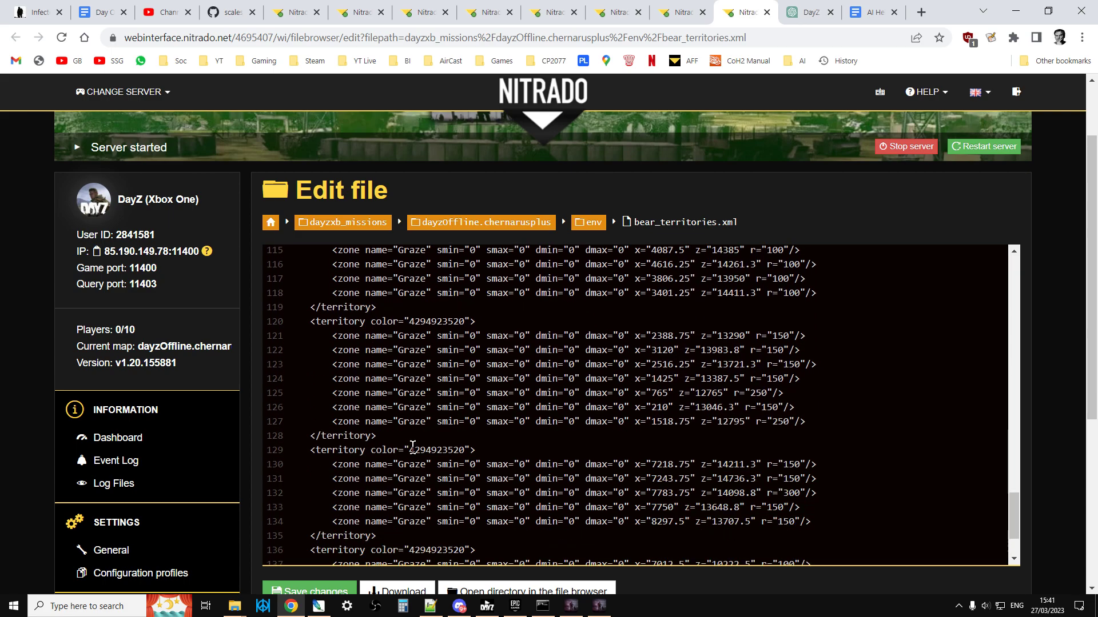
pyautogui.scroll(-3)
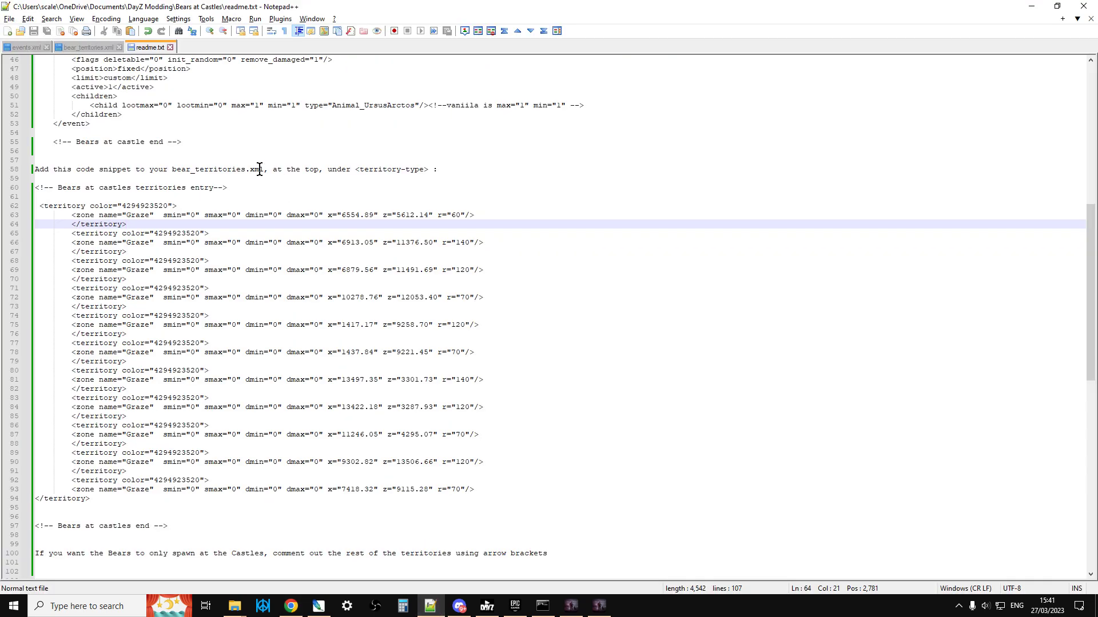
# In local bear_territories.xml, add <!-- at line 46 and --> after the last territory
pyautogui.click(87, 48)
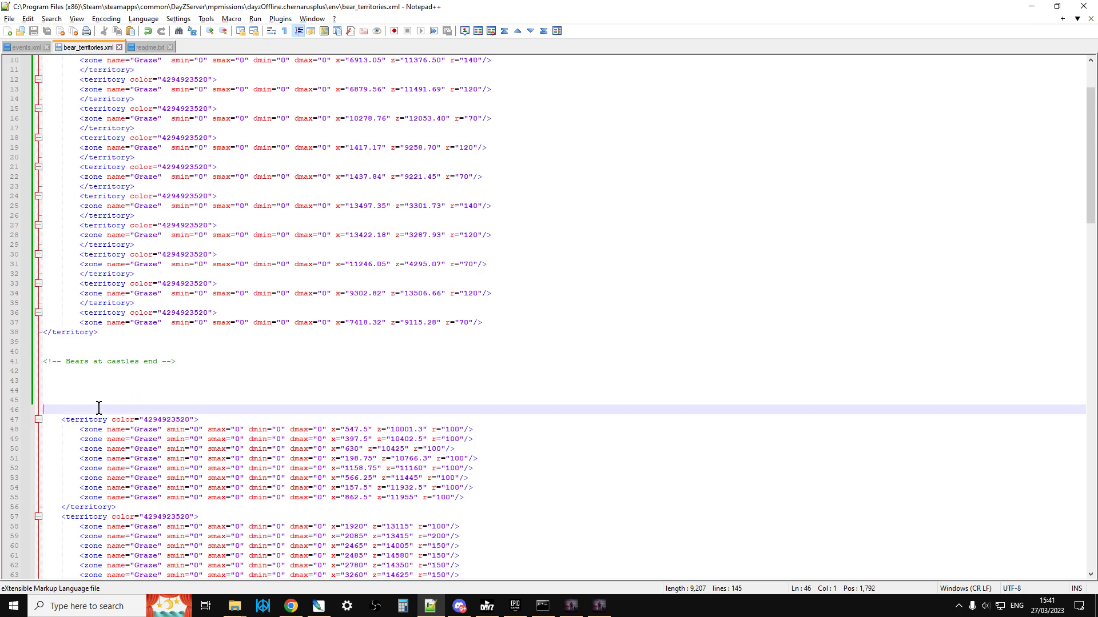
pyautogui.write('<')
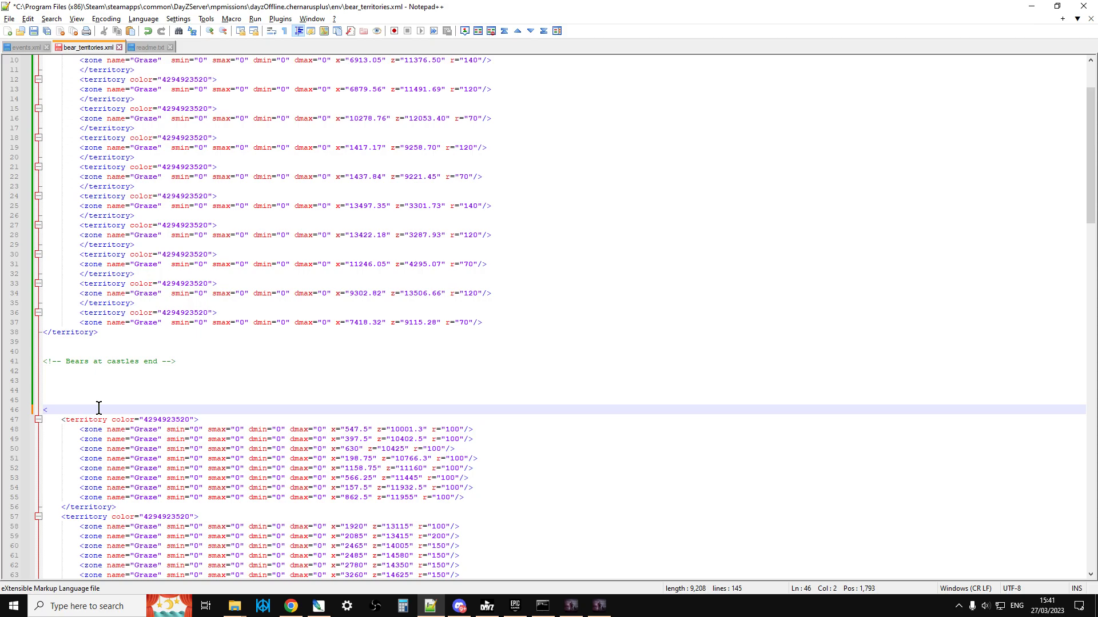
pyautogui.write('!')
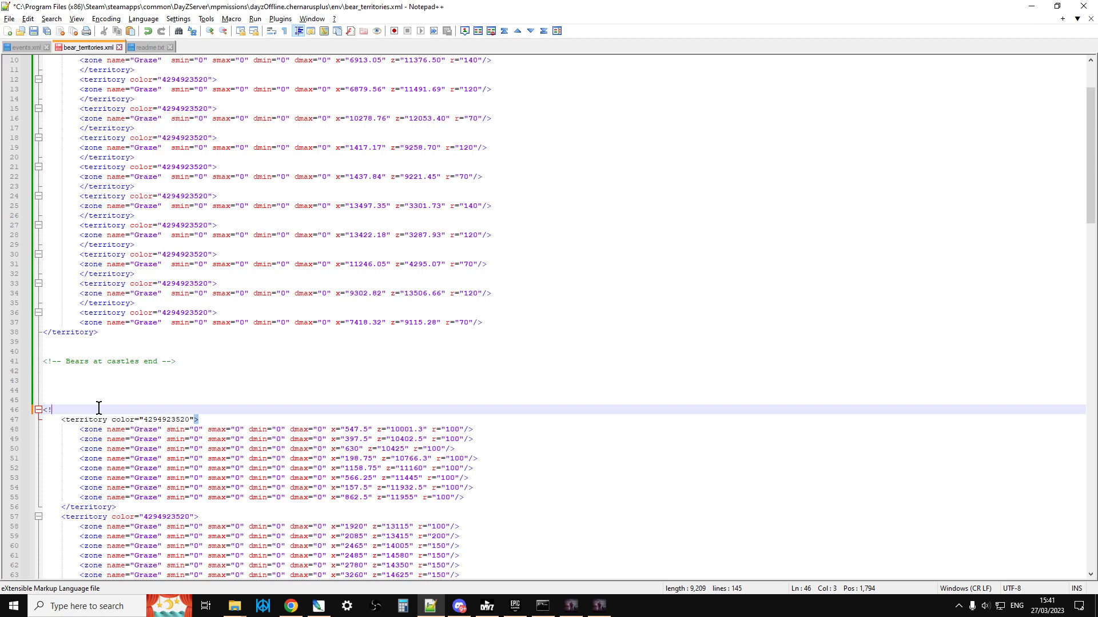
pyautogui.write('--')
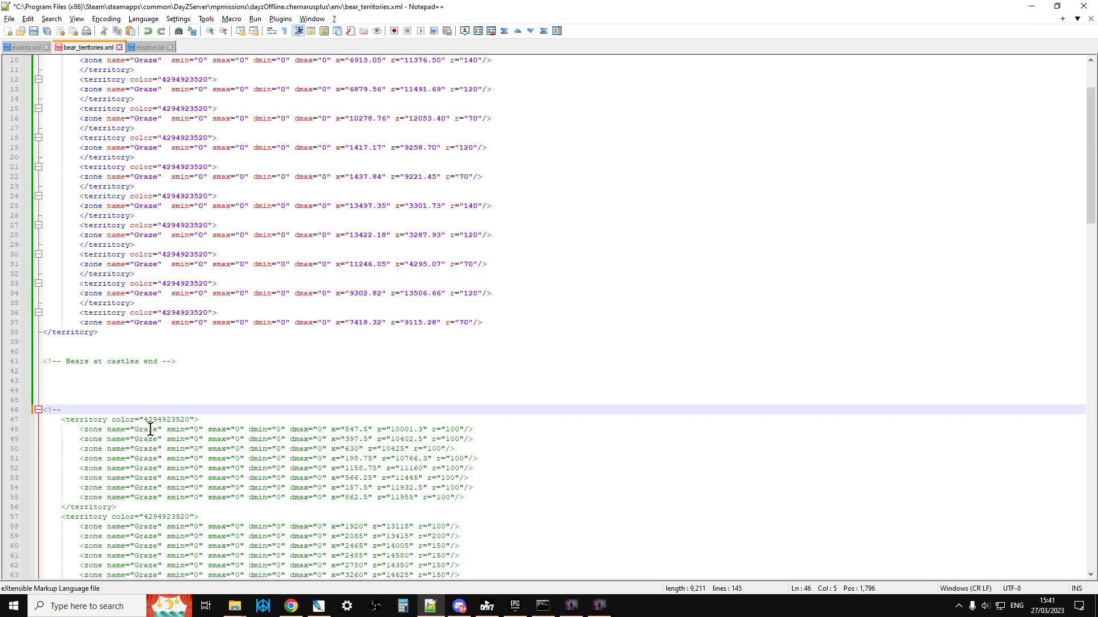
pyautogui.scroll(-3)
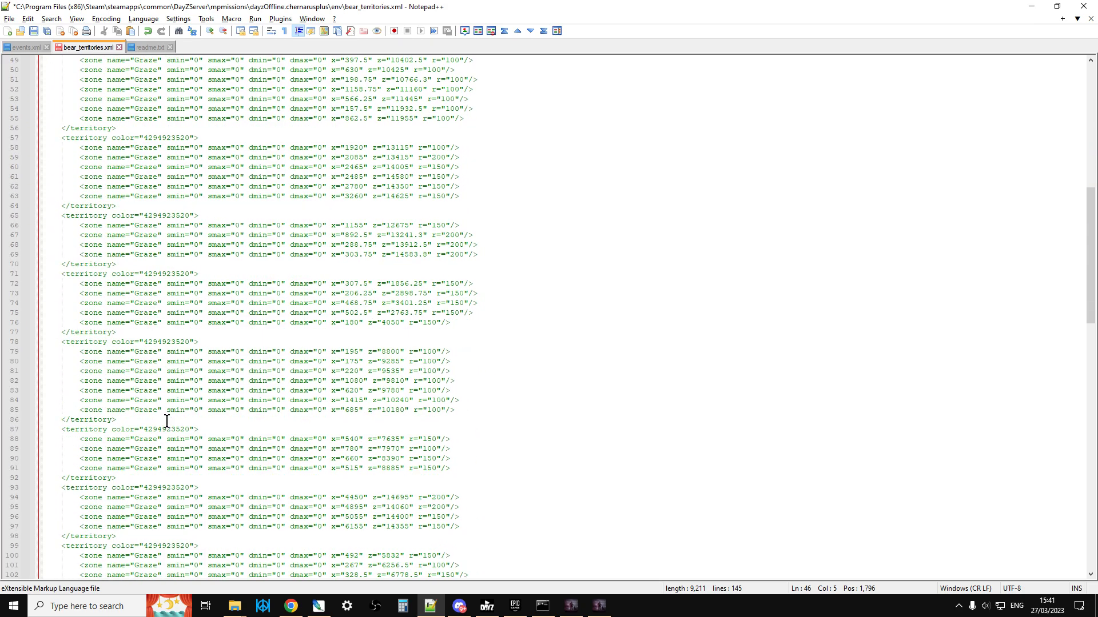
pyautogui.scroll(-3)
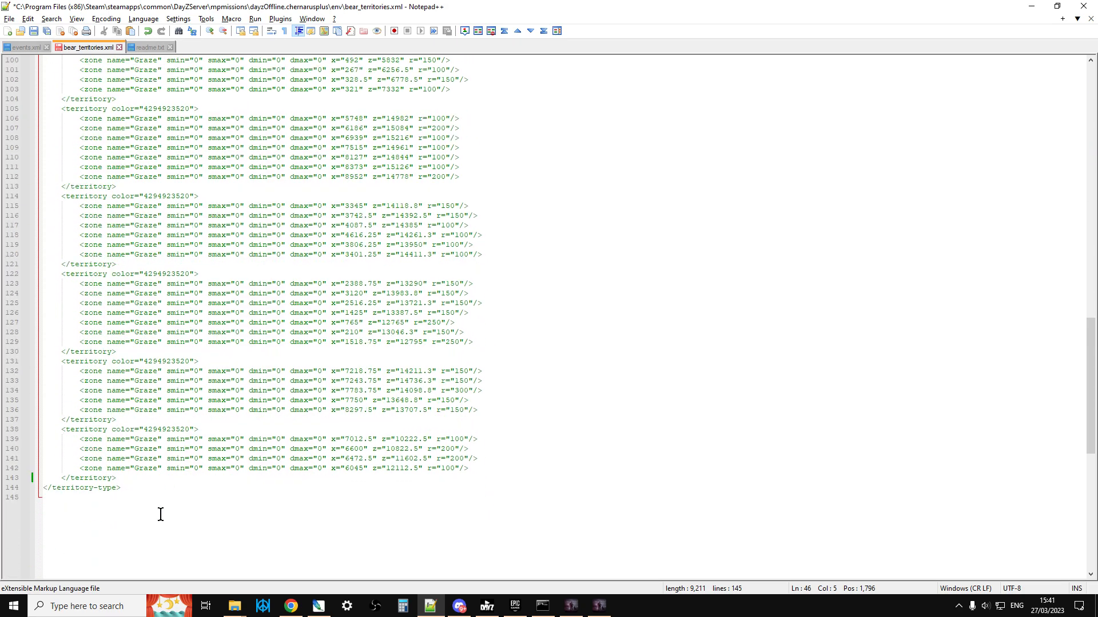
pyautogui.click(117, 478)
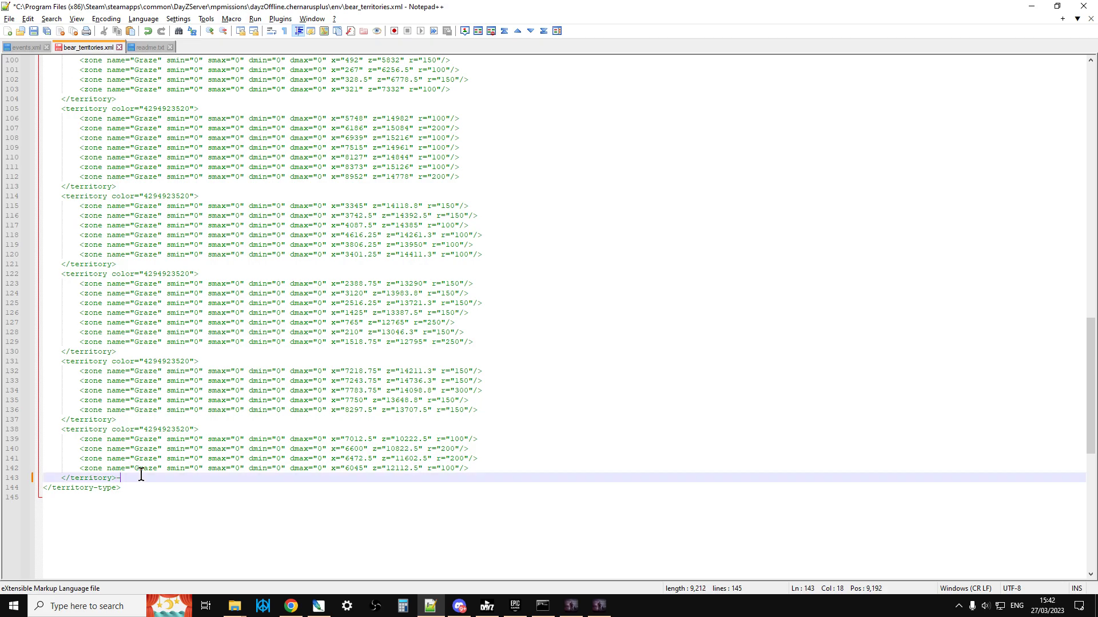
pyautogui.write('-->')
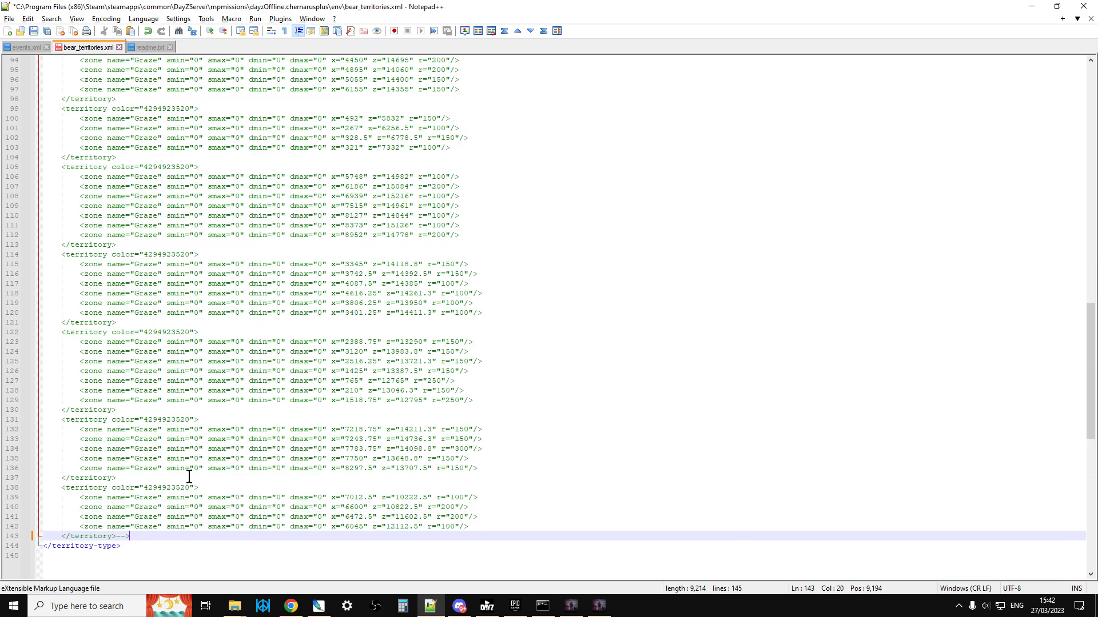
pyautogui.scroll(3)
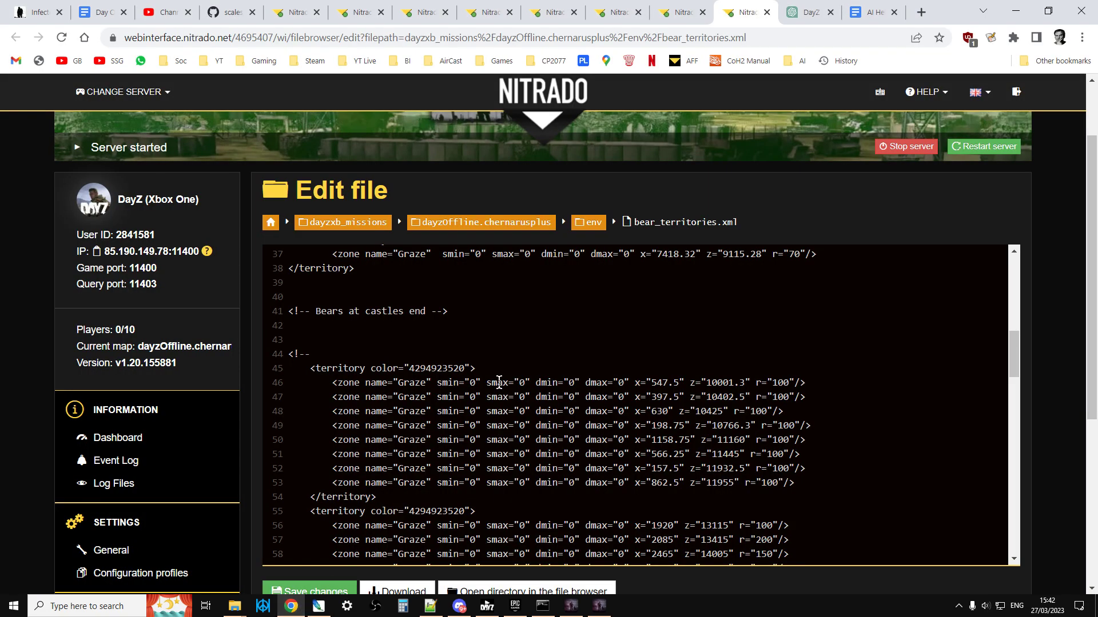
# Save the server's bear_territories.xml with its closing comment marker, then return to the GitHub readme
pyautogui.scroll(-3)
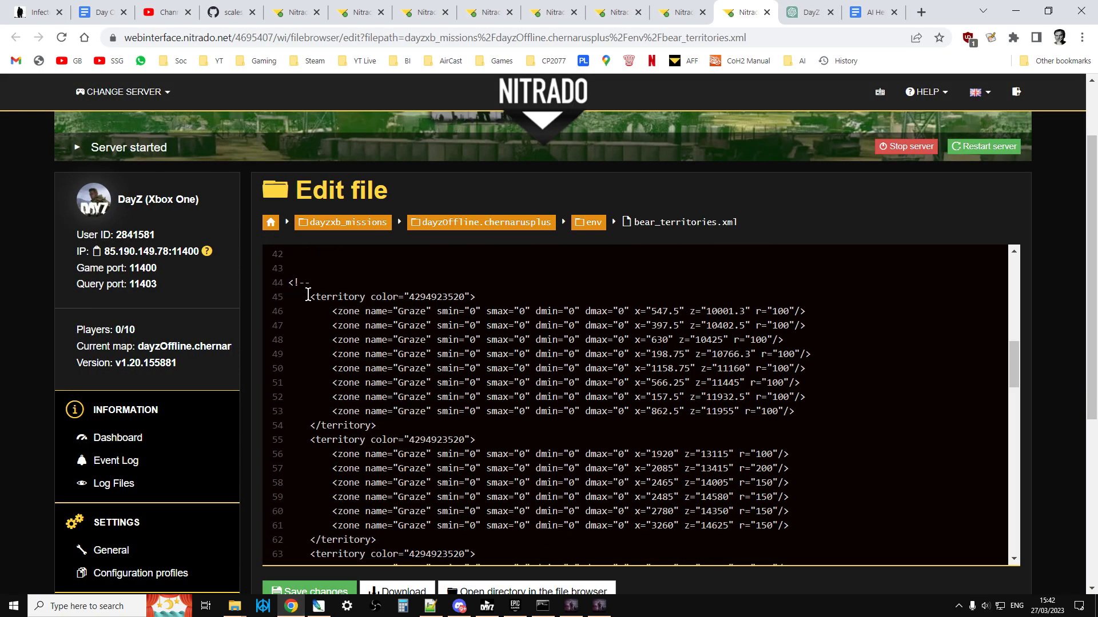
pyautogui.scroll(-3)
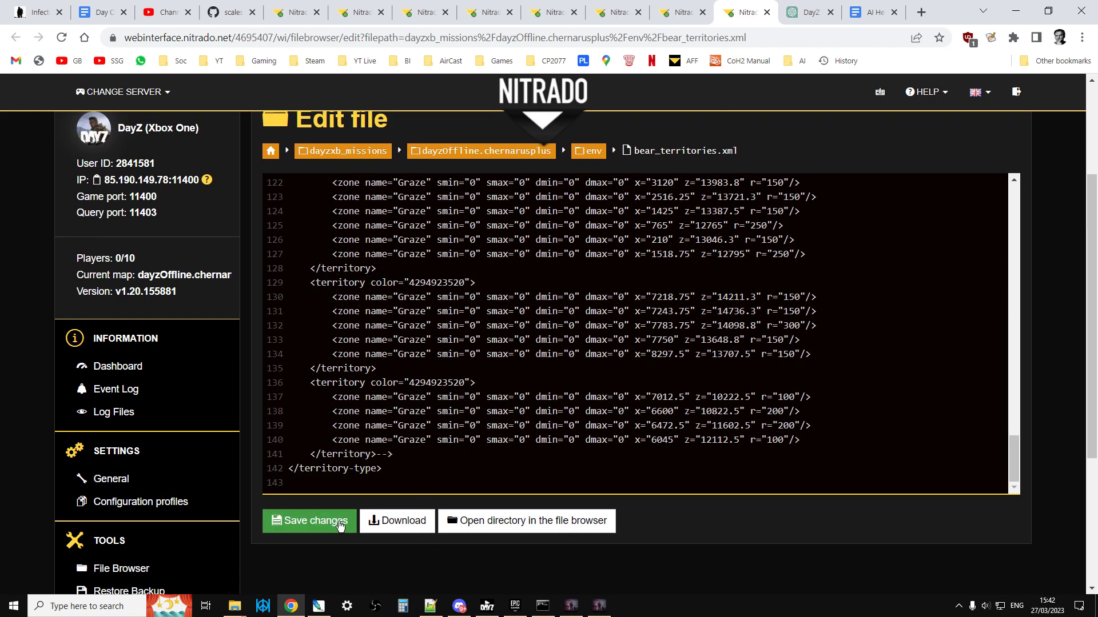
pyautogui.click(979, 92)
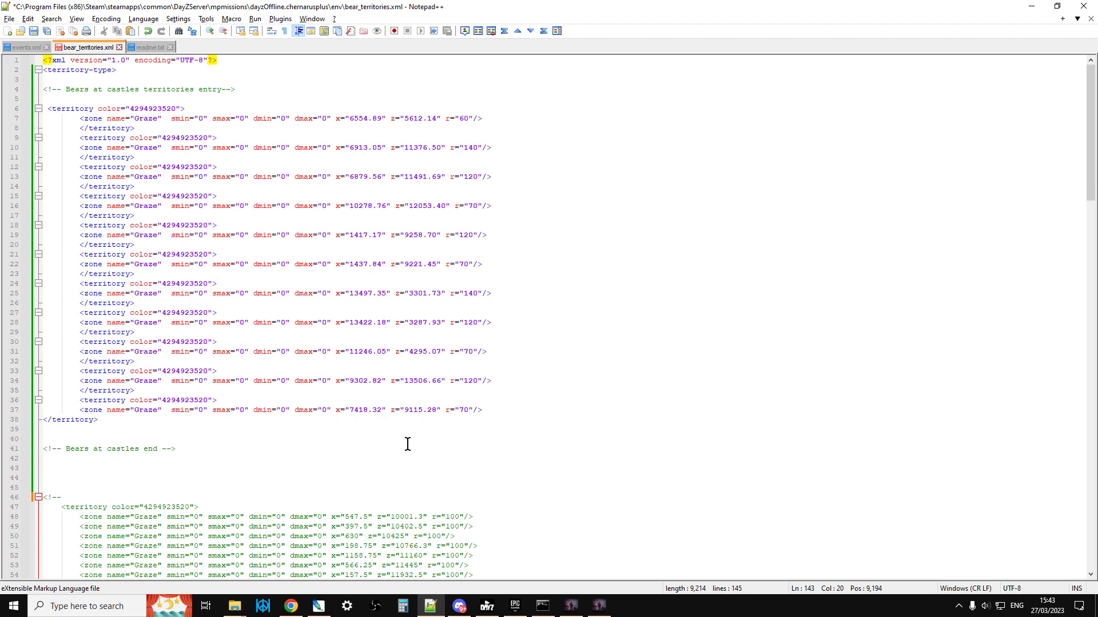
pyautogui.moveTo(333, 537)
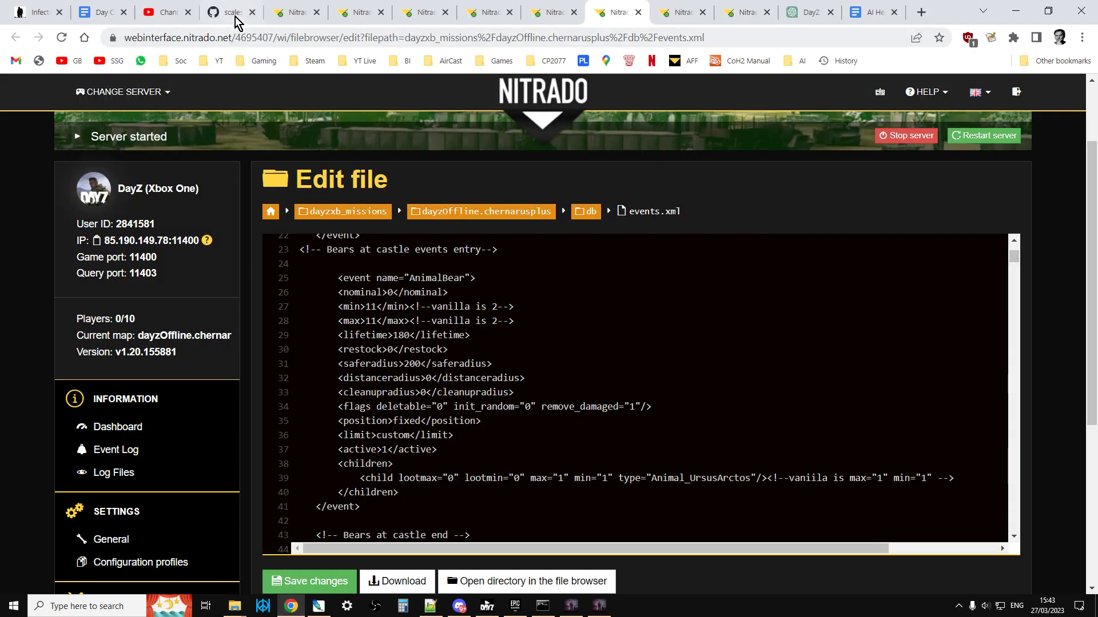
pyautogui.click(223, 12)
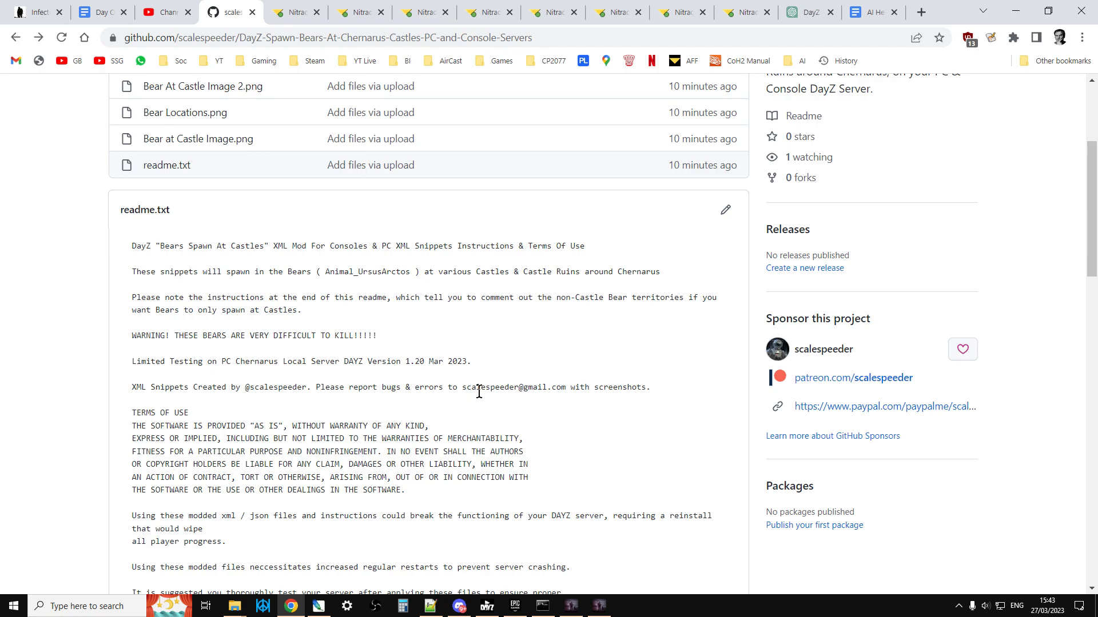